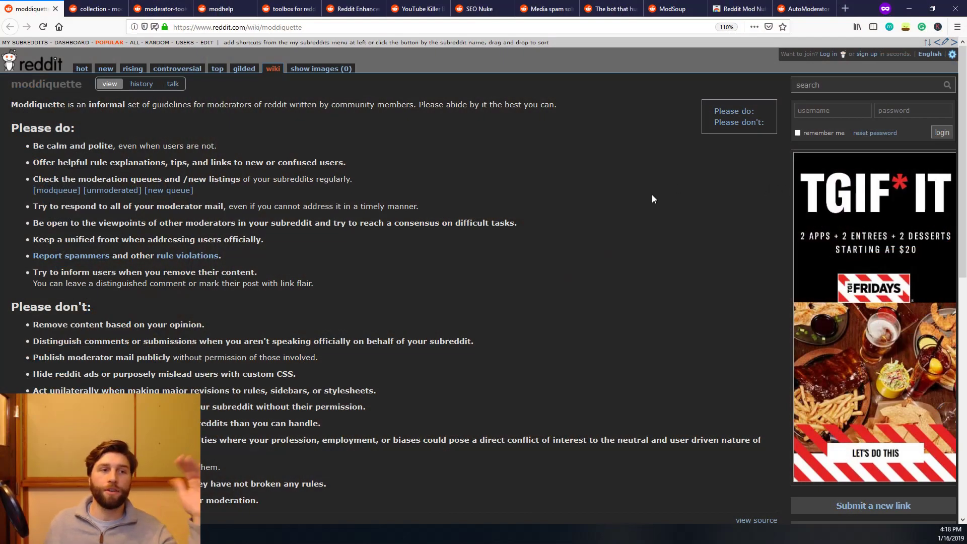
mouse_move(441, 390)
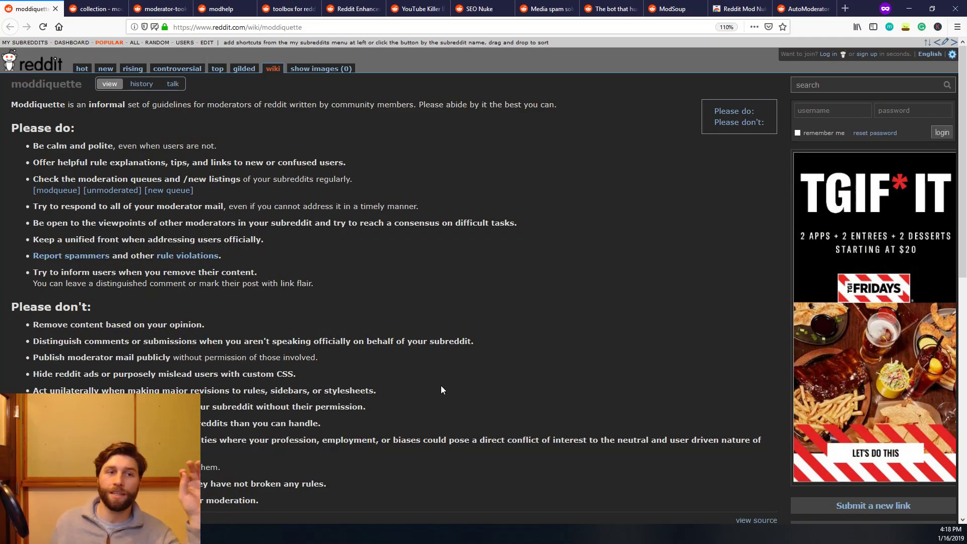
mouse_move(372, 57)
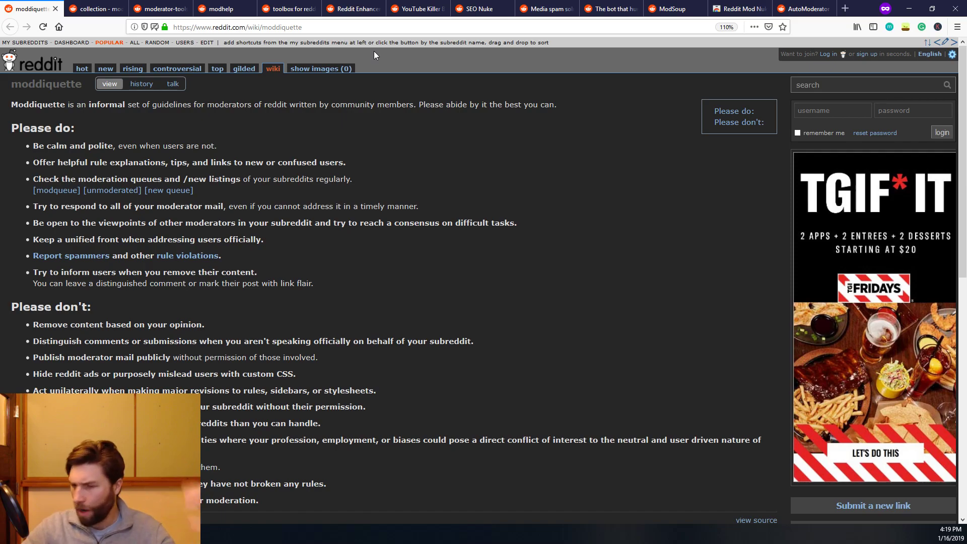
mouse_move(282, 272)
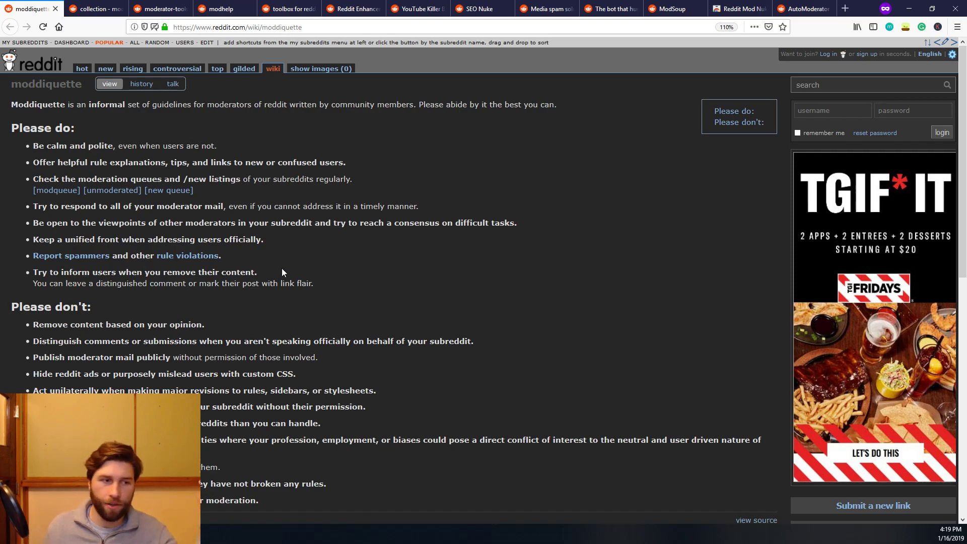
mouse_move(467, 419)
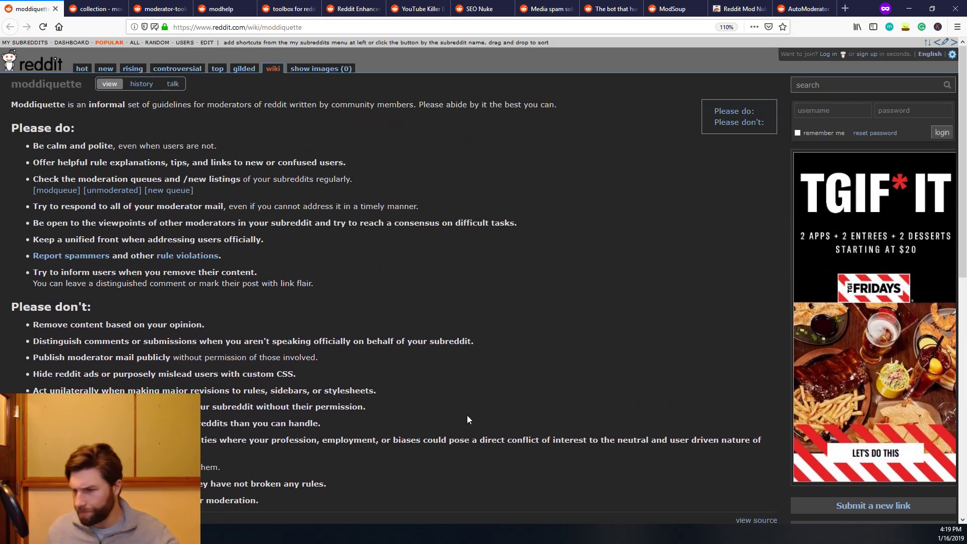
mouse_move(343, 328)
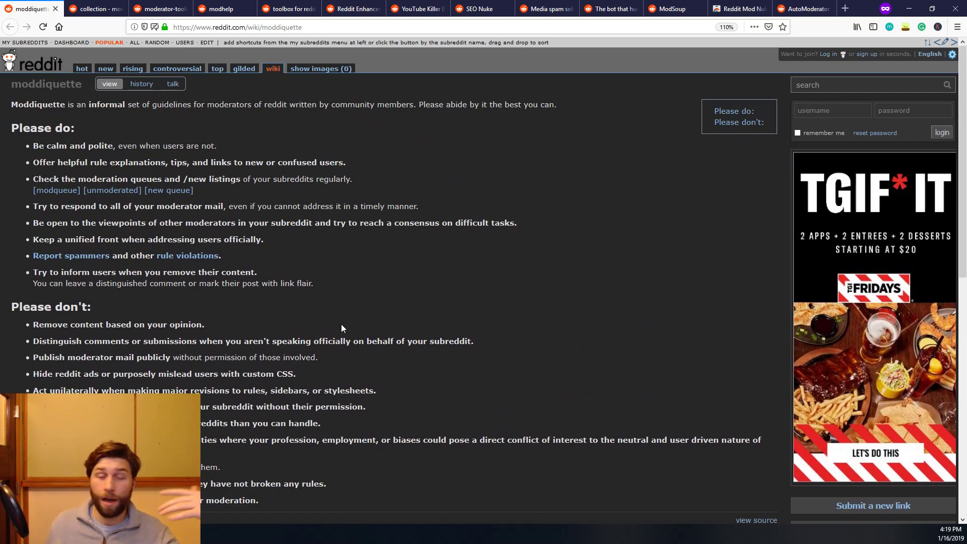
mouse_move(375, 338)
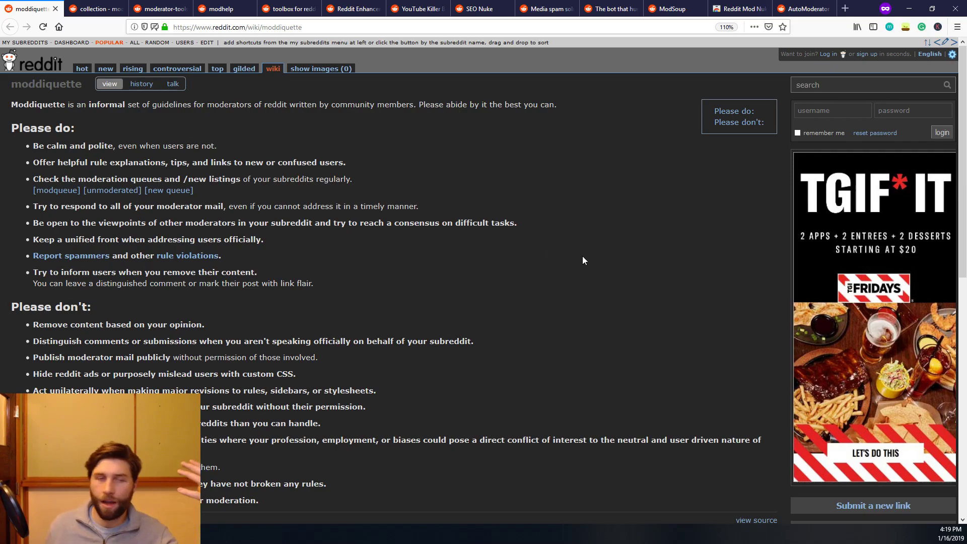
mouse_move(553, 238)
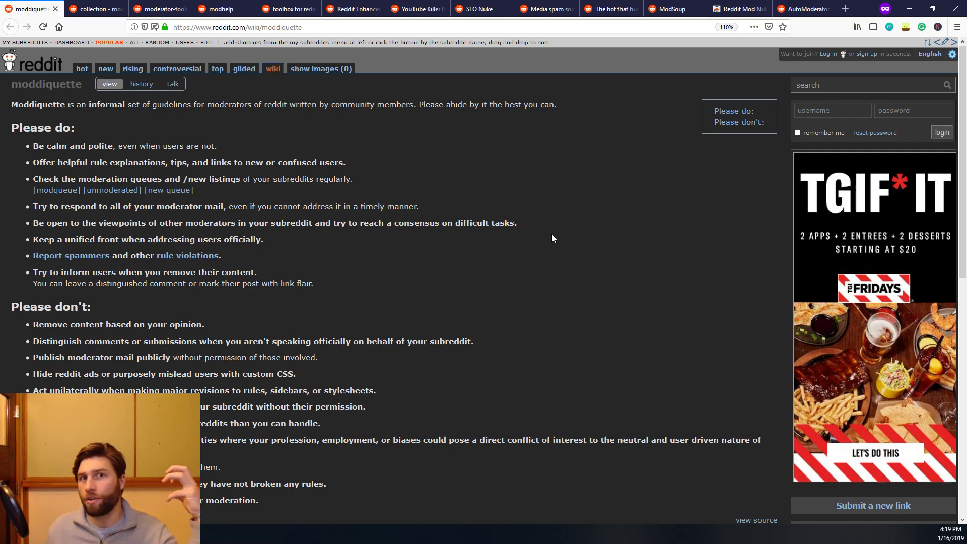
mouse_move(38, 7)
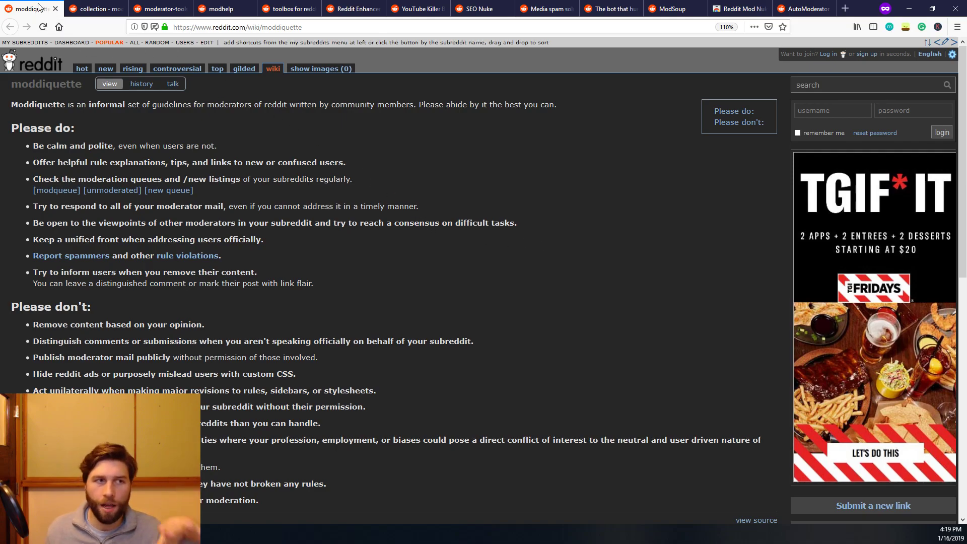
Step: Show the r/modhelp wiki collection of moderation resources from the top of the page
click(94, 9)
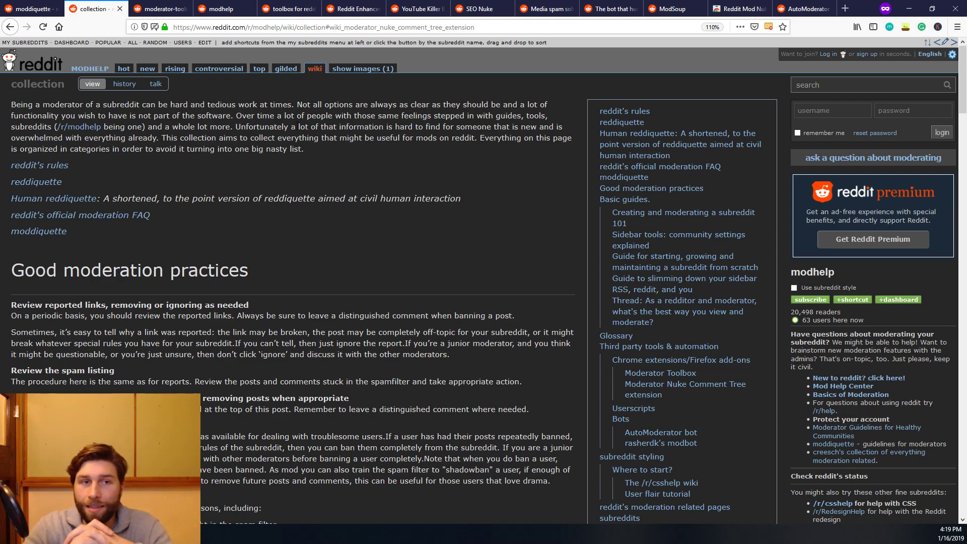
click(10, 27)
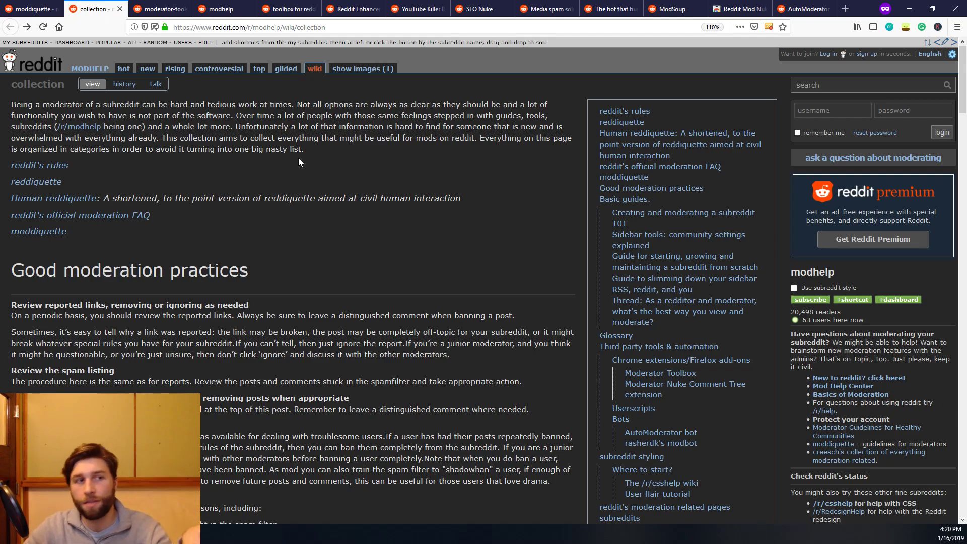
Step: Show the r/ModSupport moderator-tools wiki with tools grouped by moderator permission
click(157, 8)
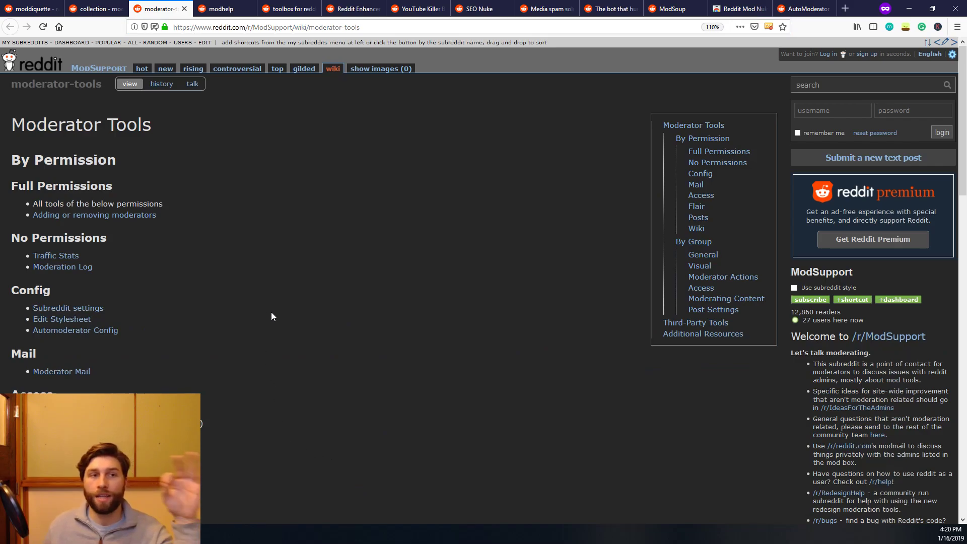
mouse_move(282, 314)
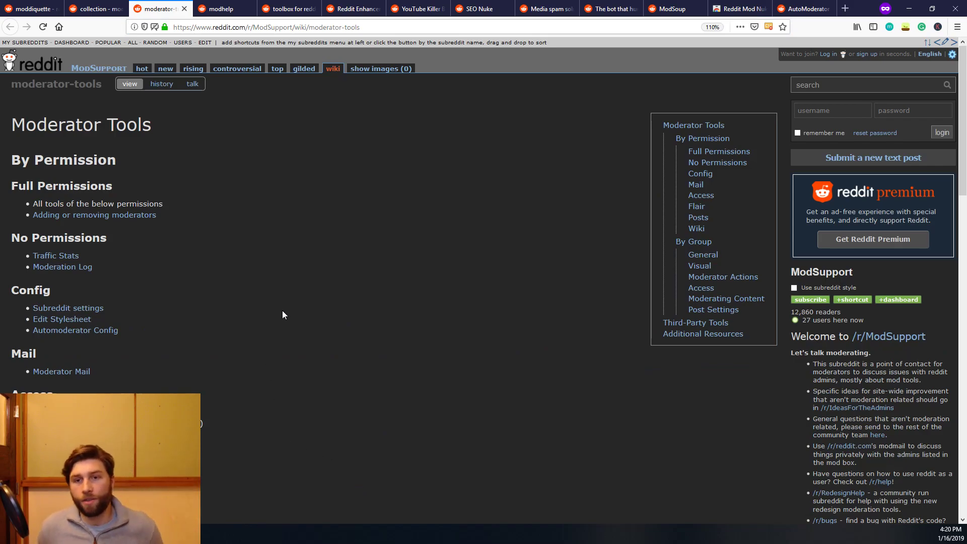
mouse_move(236, 197)
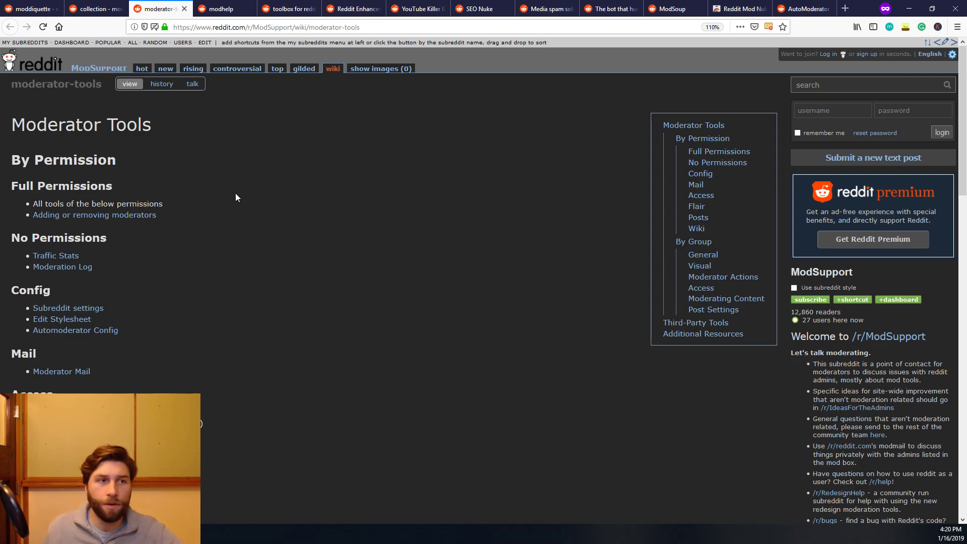
mouse_move(242, 206)
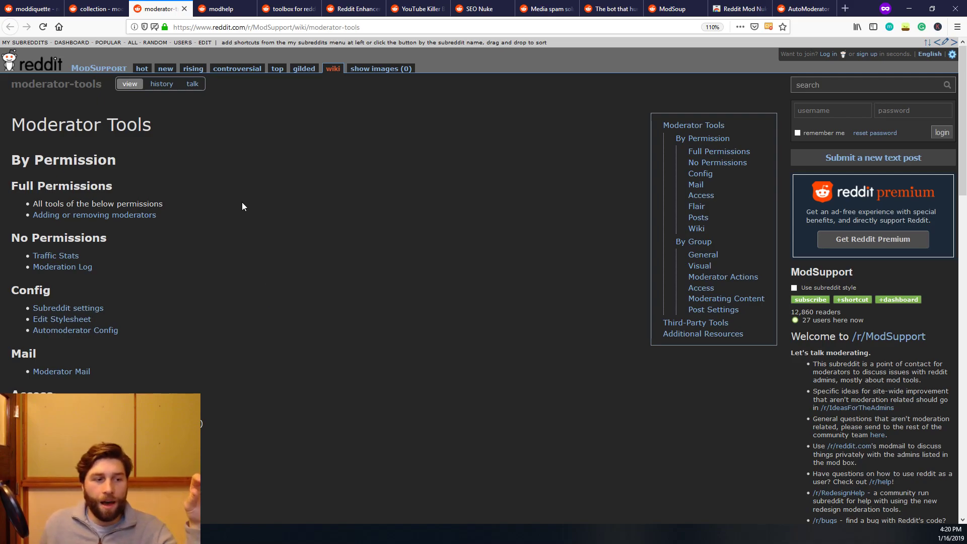
mouse_move(308, 210)
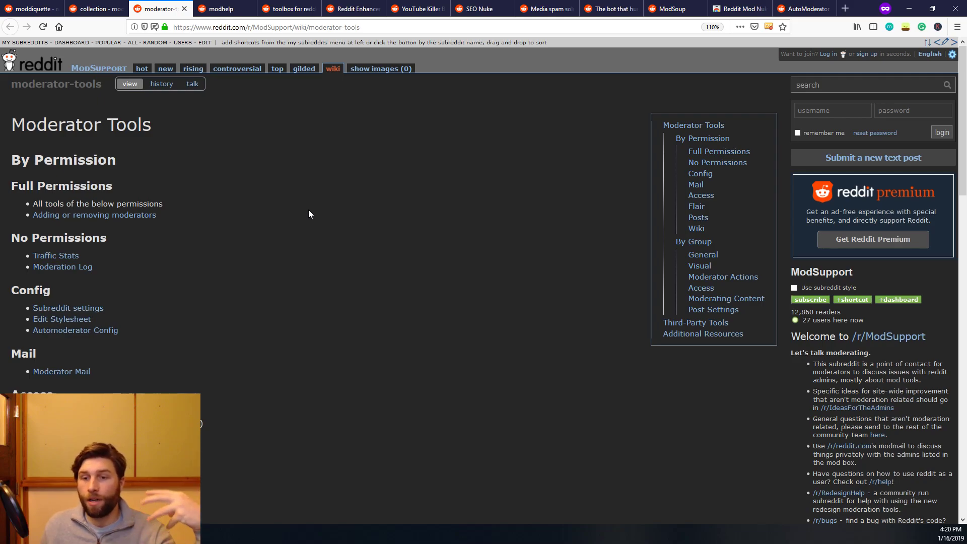
mouse_move(331, 204)
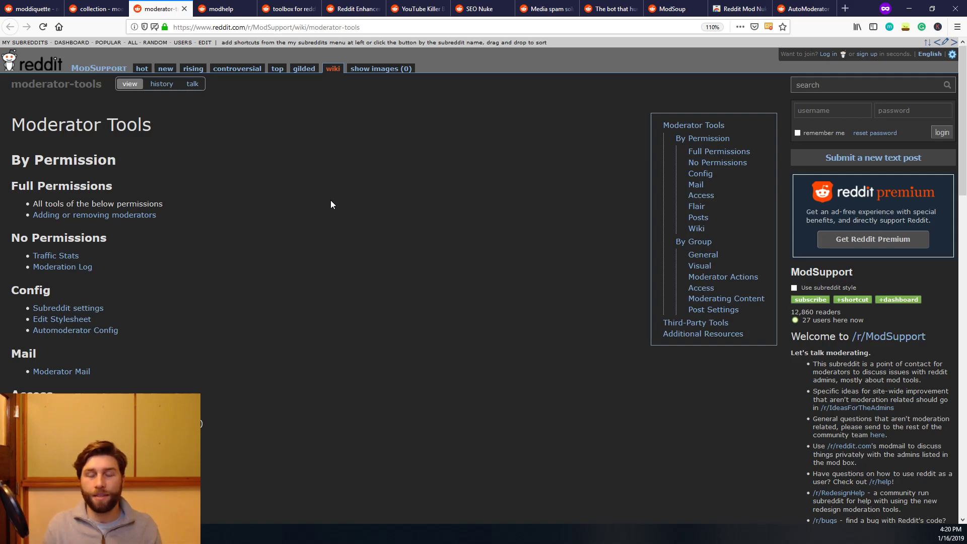
mouse_move(398, 195)
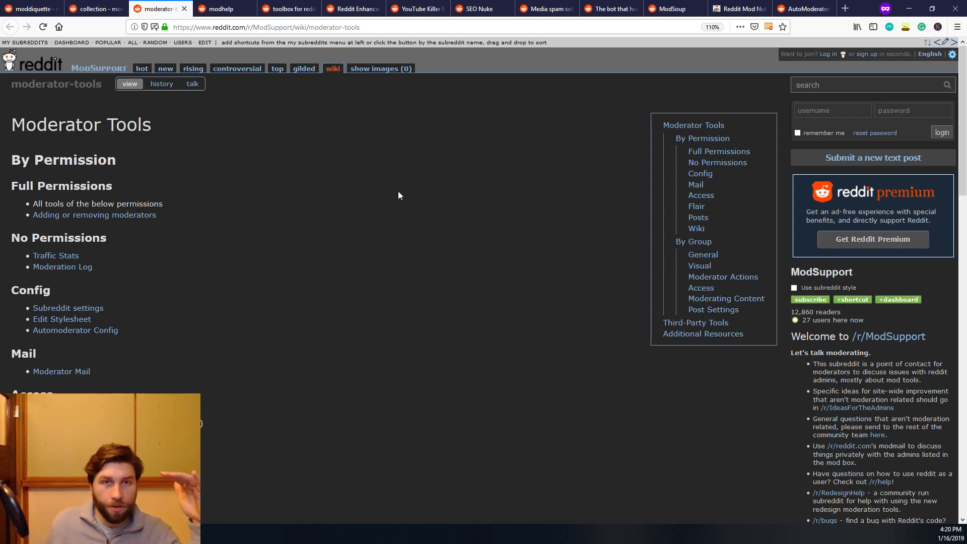
mouse_move(511, 205)
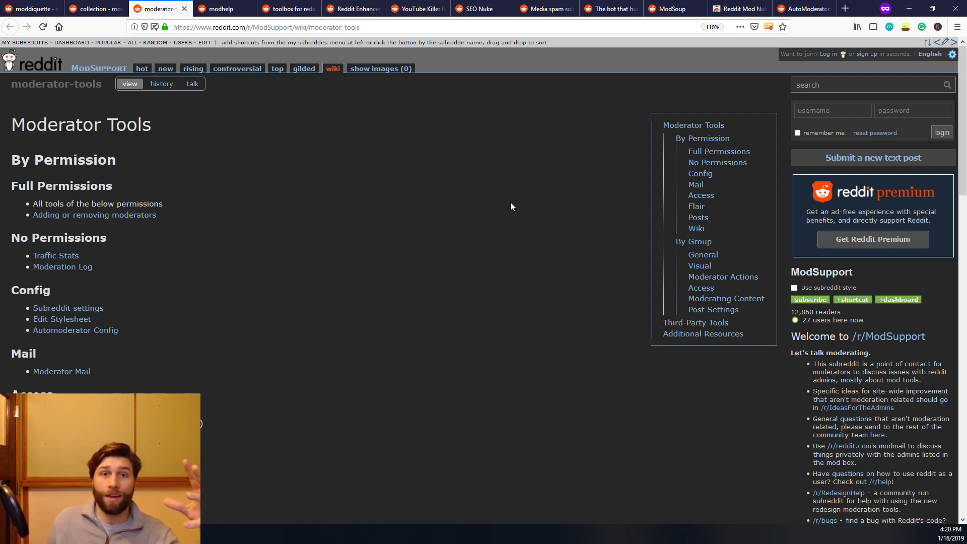
mouse_move(447, 194)
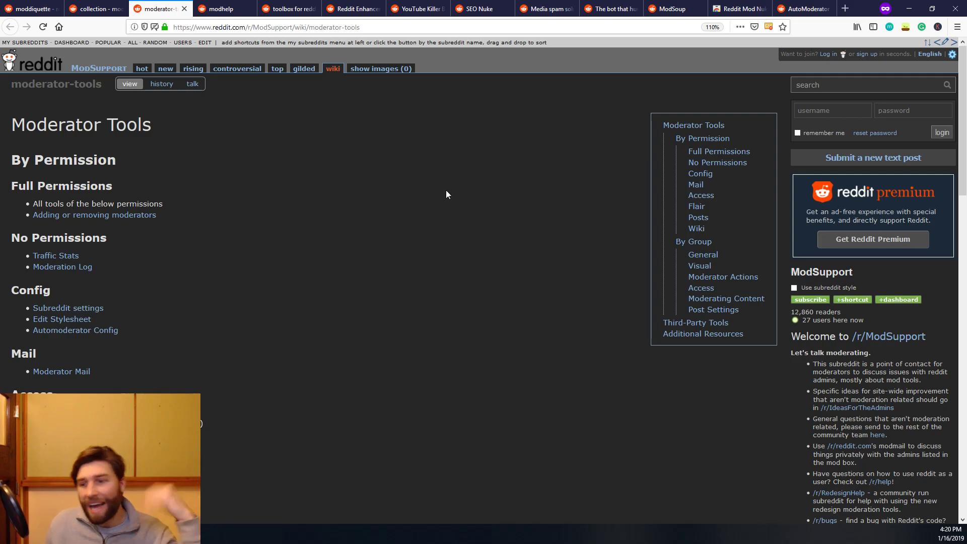
mouse_move(441, 210)
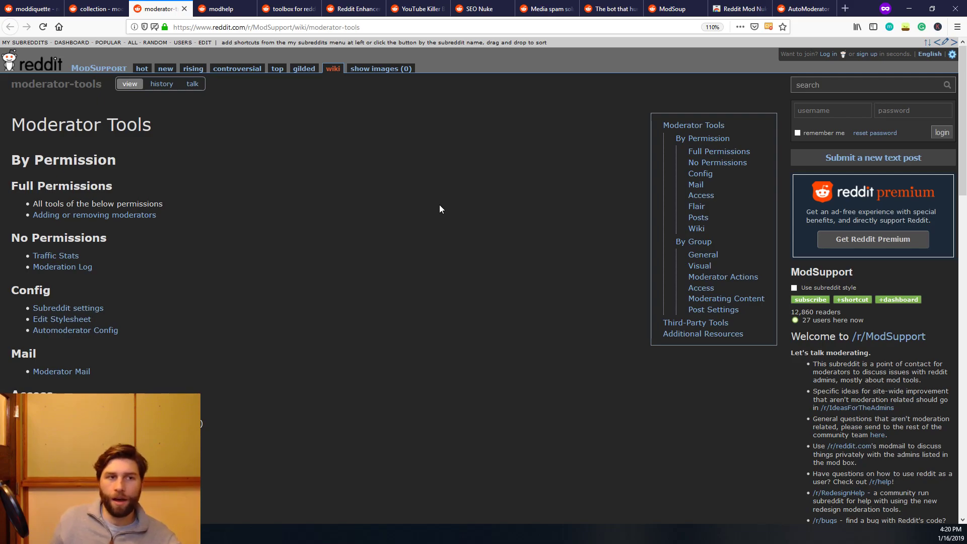
scroll(down, 3)
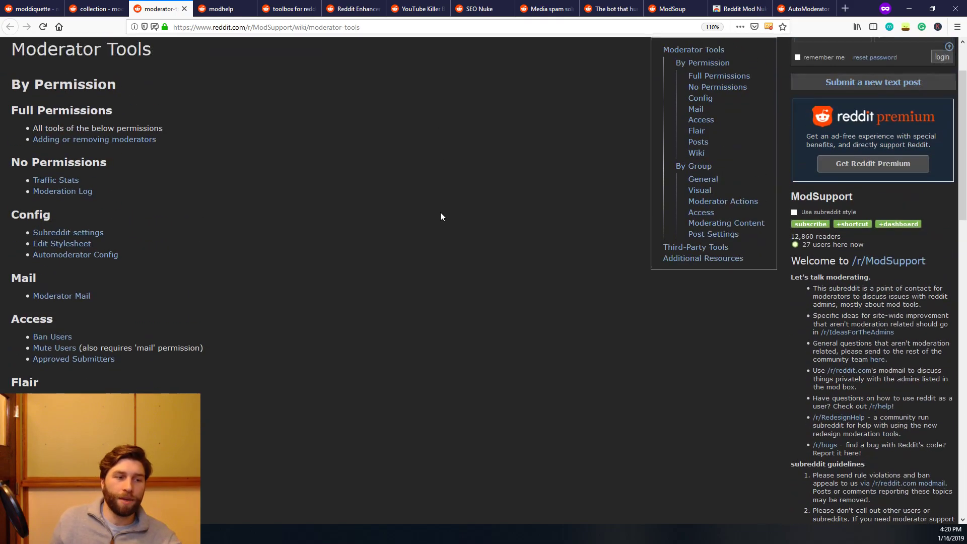
scroll(up, 3)
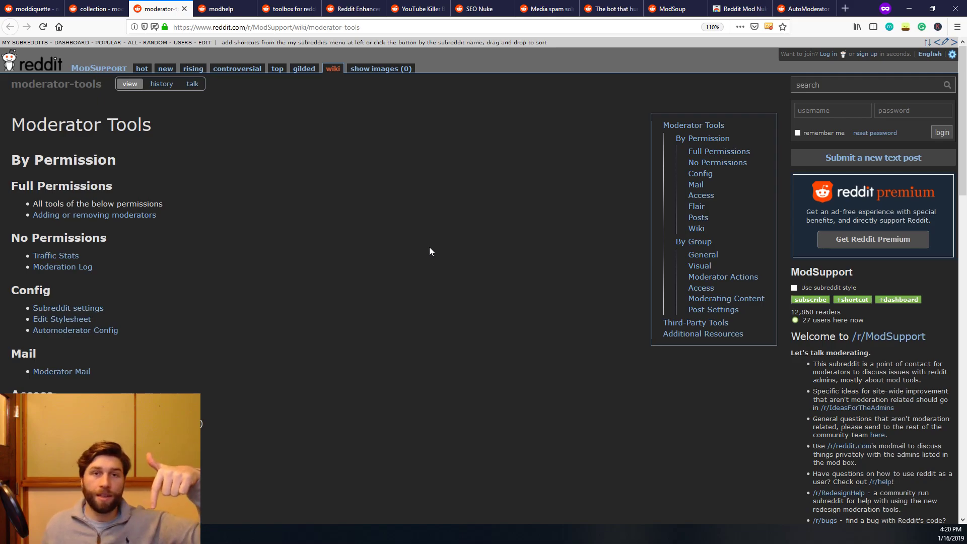
mouse_move(373, 326)
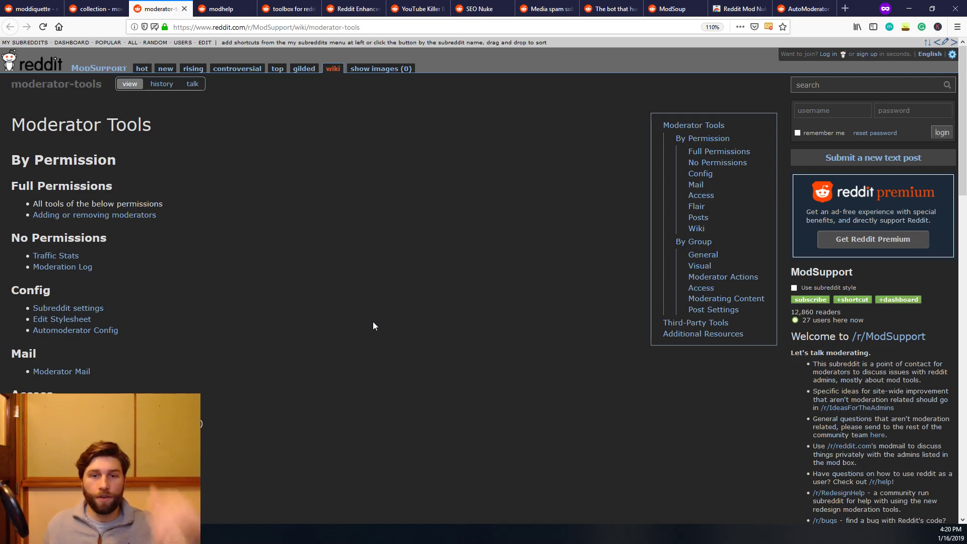
mouse_move(738, 147)
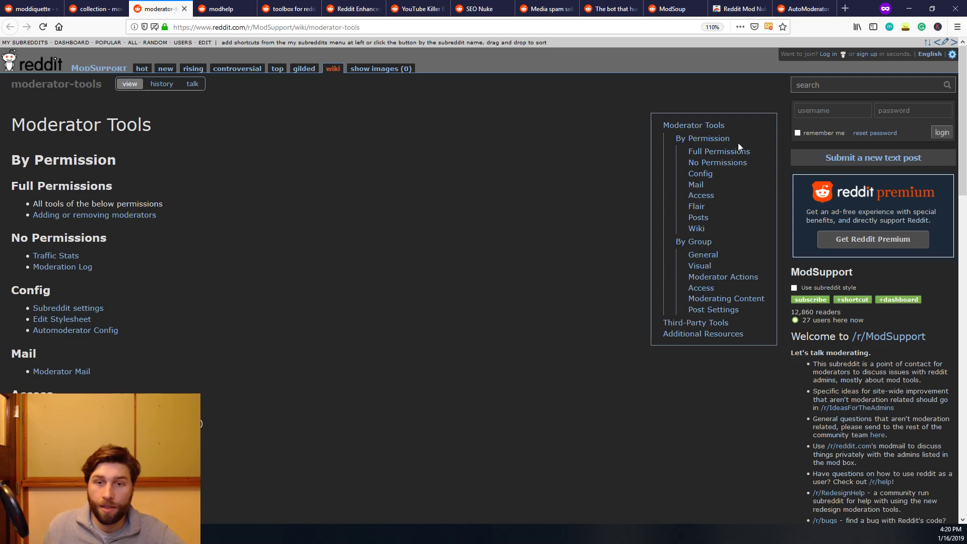
mouse_move(380, 157)
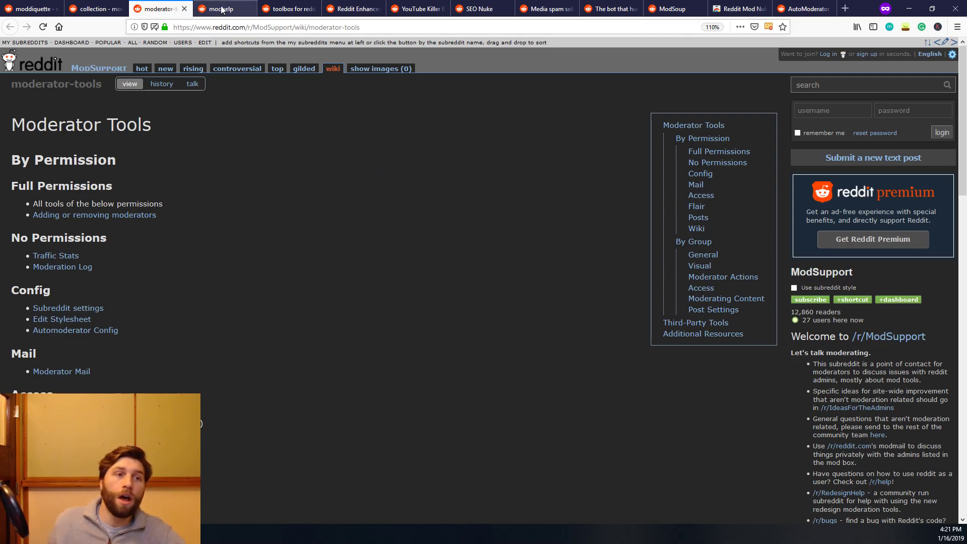
Step: Show the r/modhelp subreddit feed of moderator questions
click(218, 8)
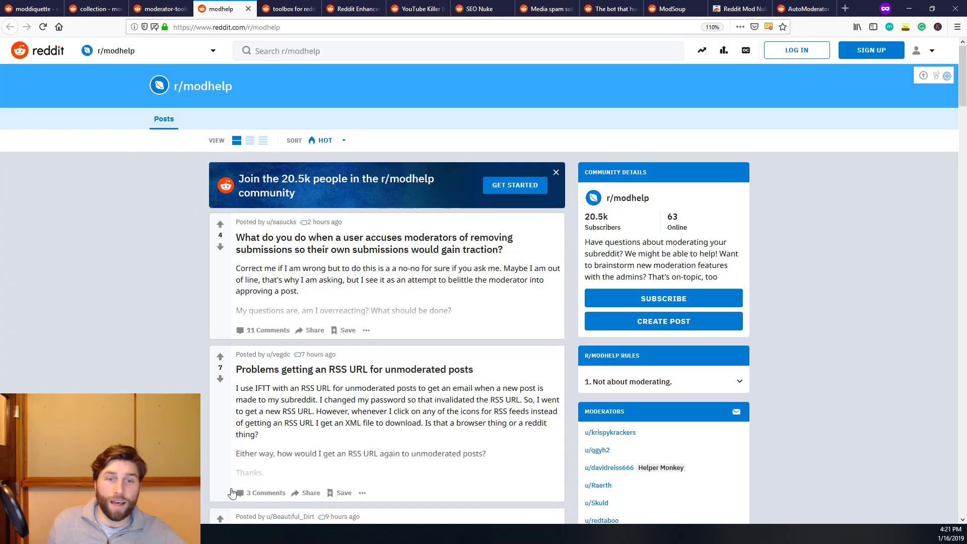
mouse_move(32, 275)
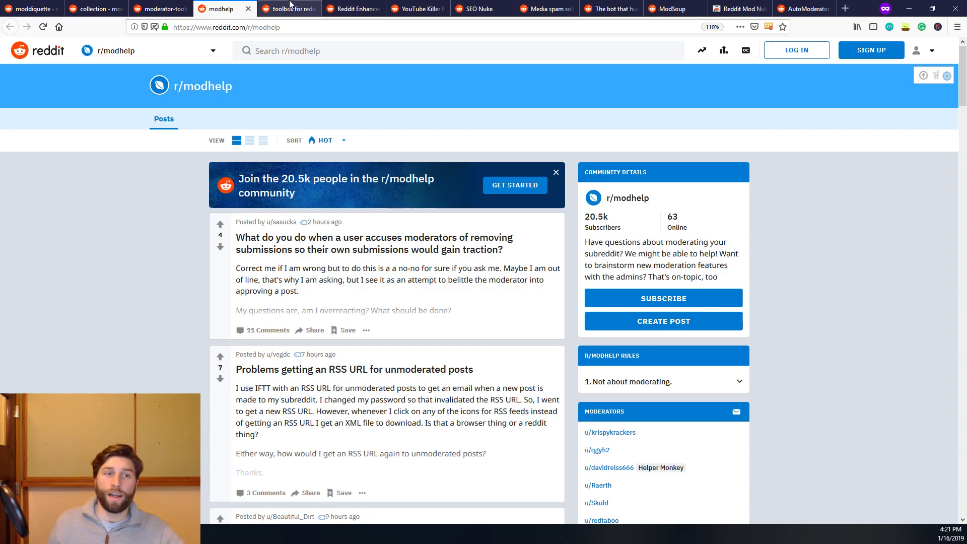
Step: Look at r/toolbox's moderator extension, then move to the r/Enhancement subreddit
click(288, 8)
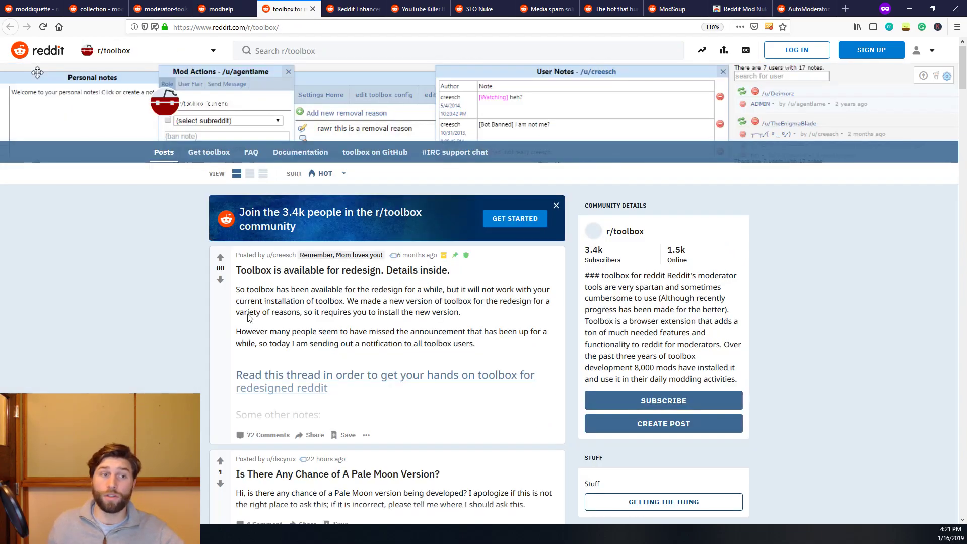
mouse_move(145, 326)
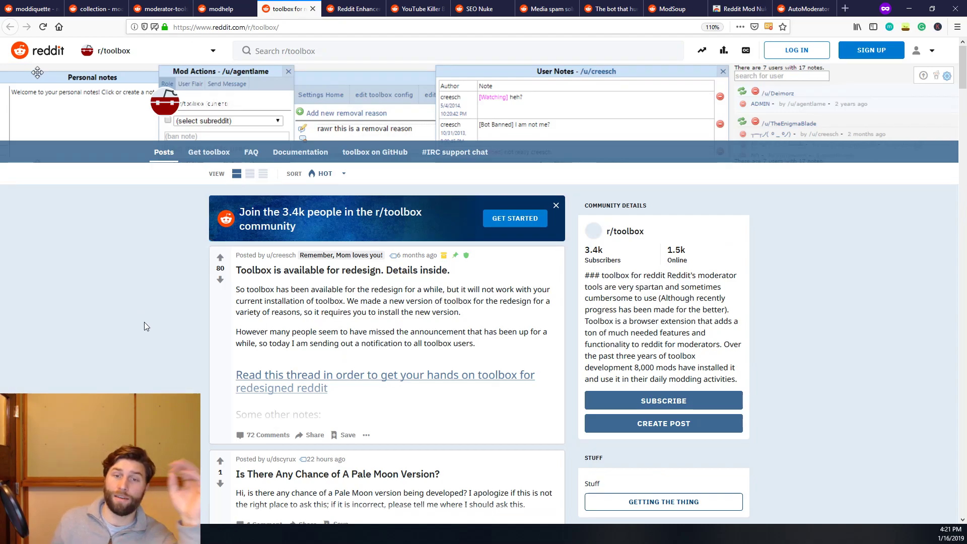
mouse_move(184, 301)
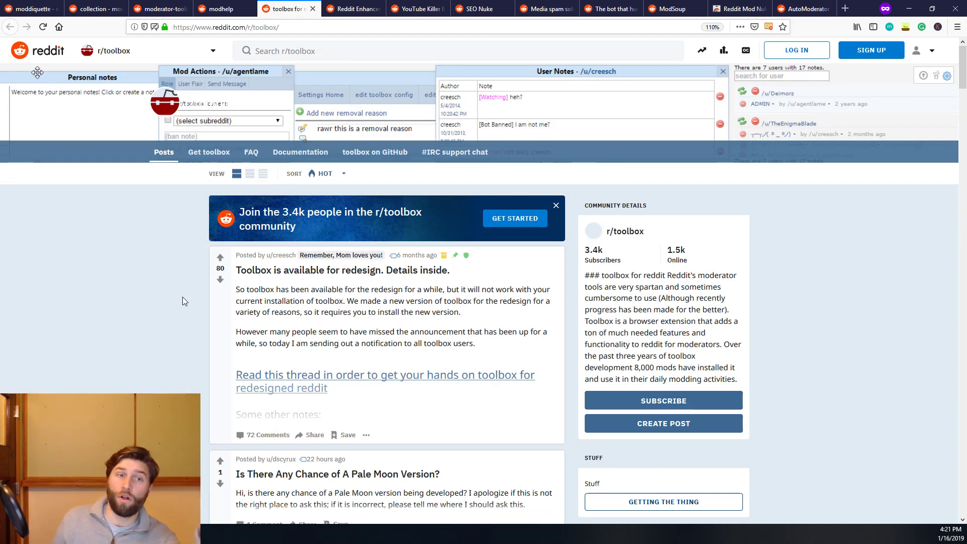
mouse_move(174, 326)
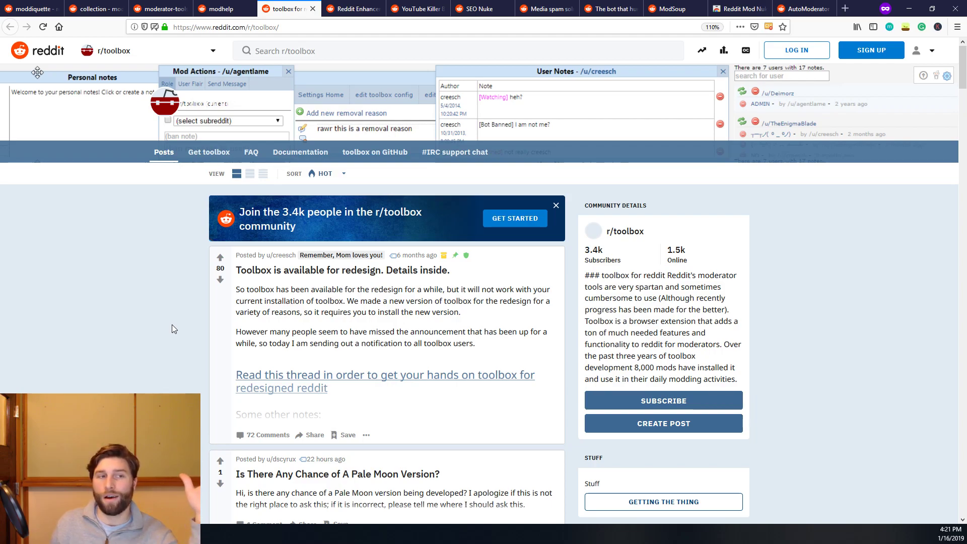
mouse_move(174, 336)
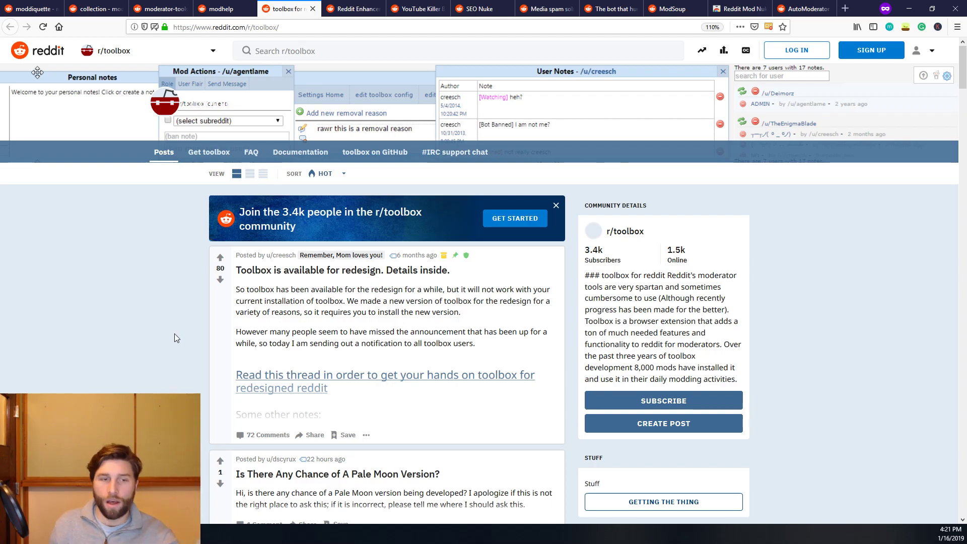
mouse_move(145, 315)
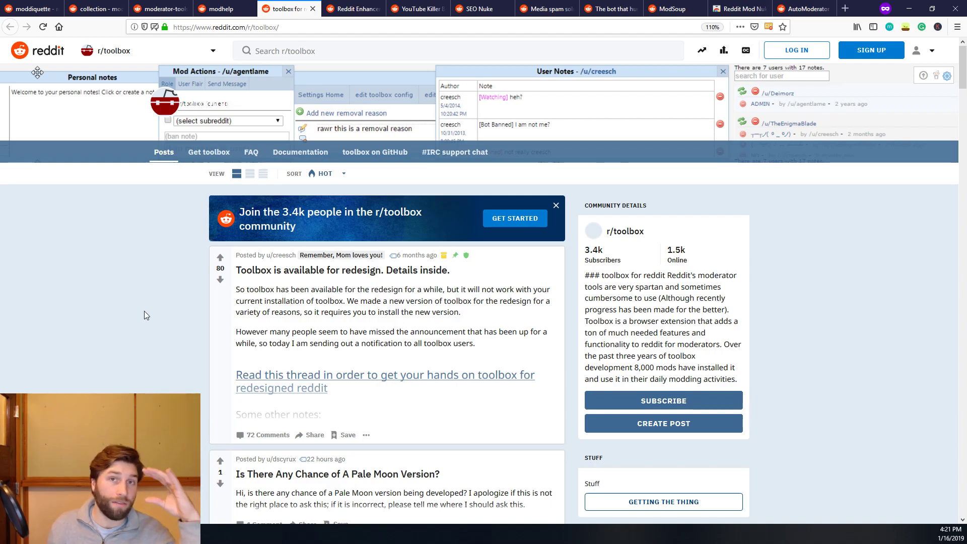
mouse_move(142, 326)
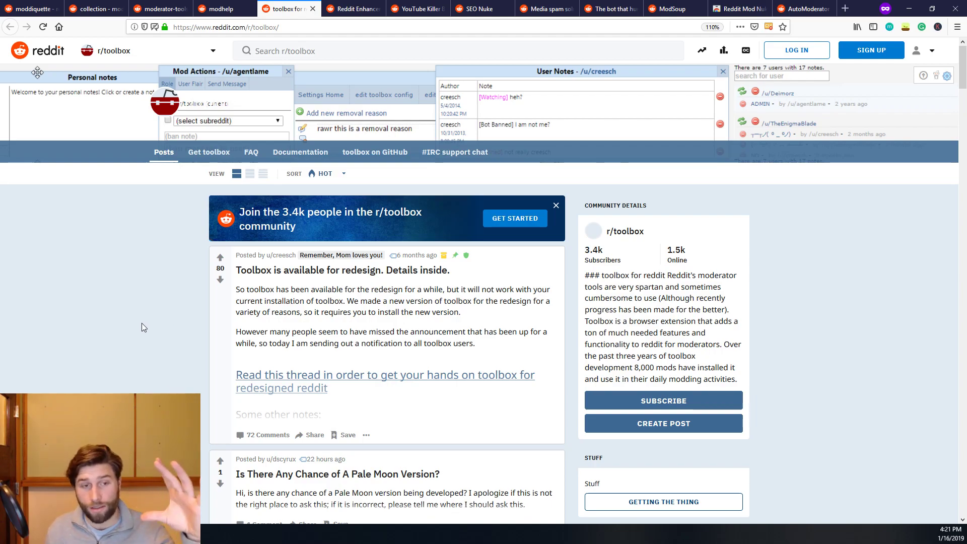
mouse_move(119, 339)
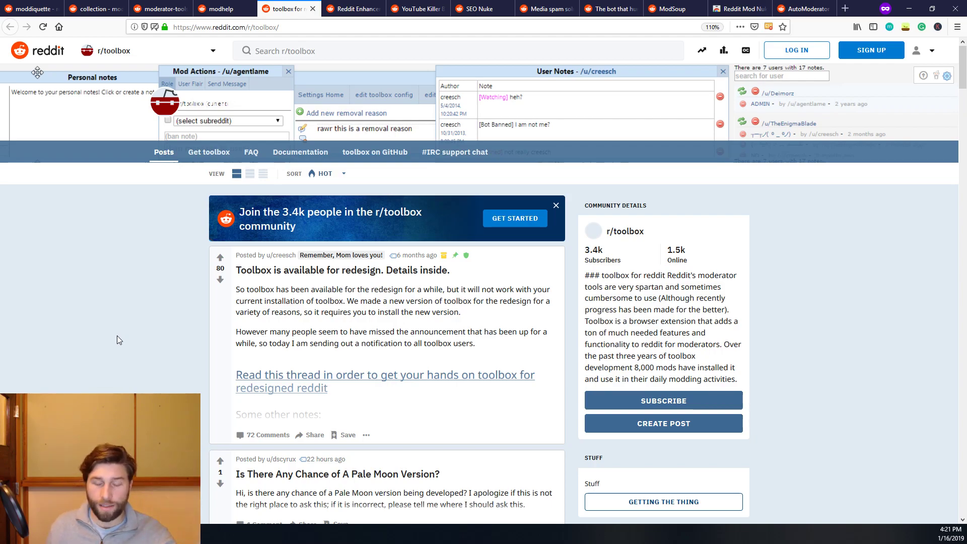
mouse_move(126, 295)
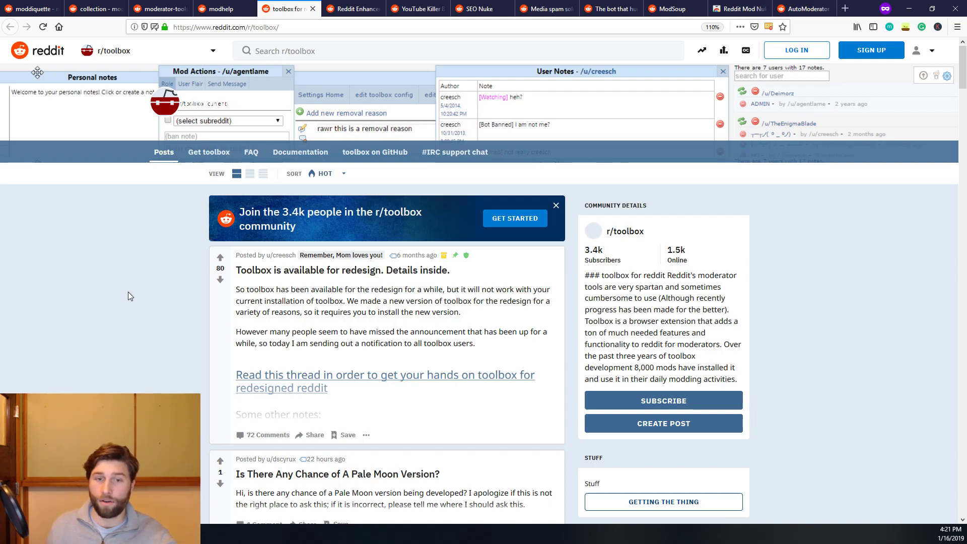
mouse_move(147, 287)
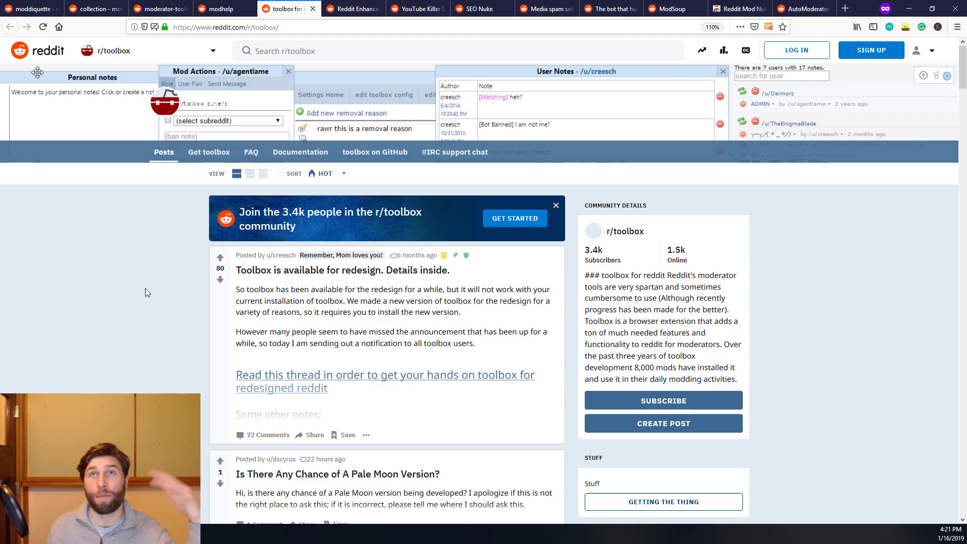
mouse_move(153, 289)
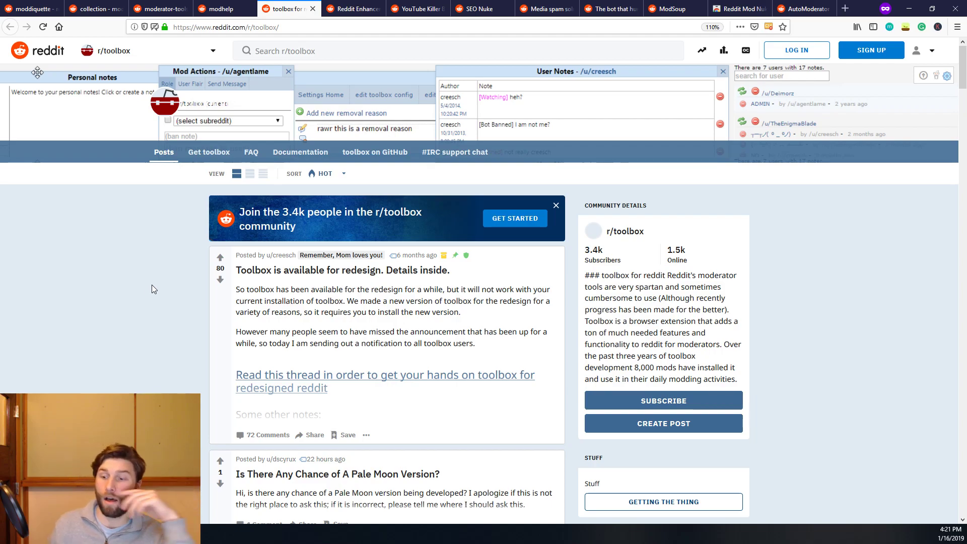
mouse_move(435, 270)
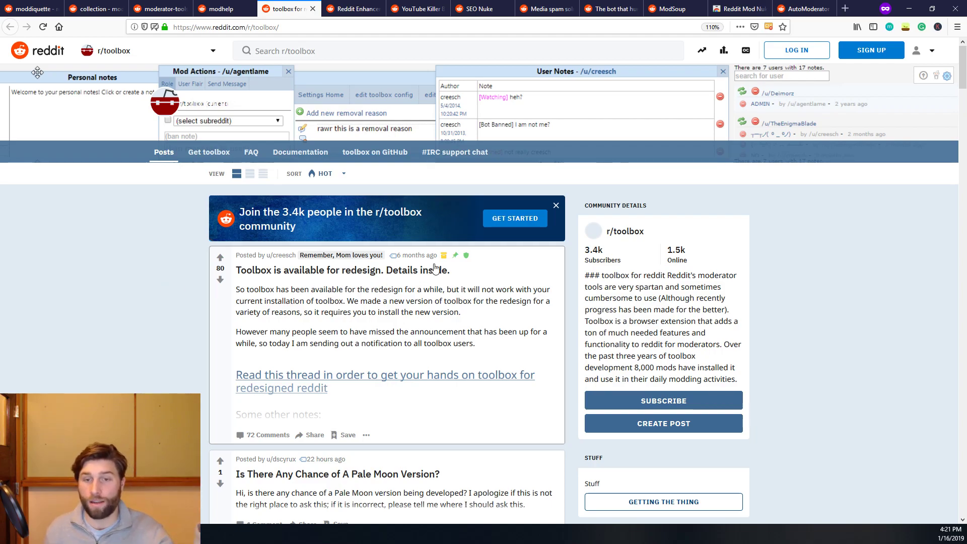
mouse_move(848, 373)
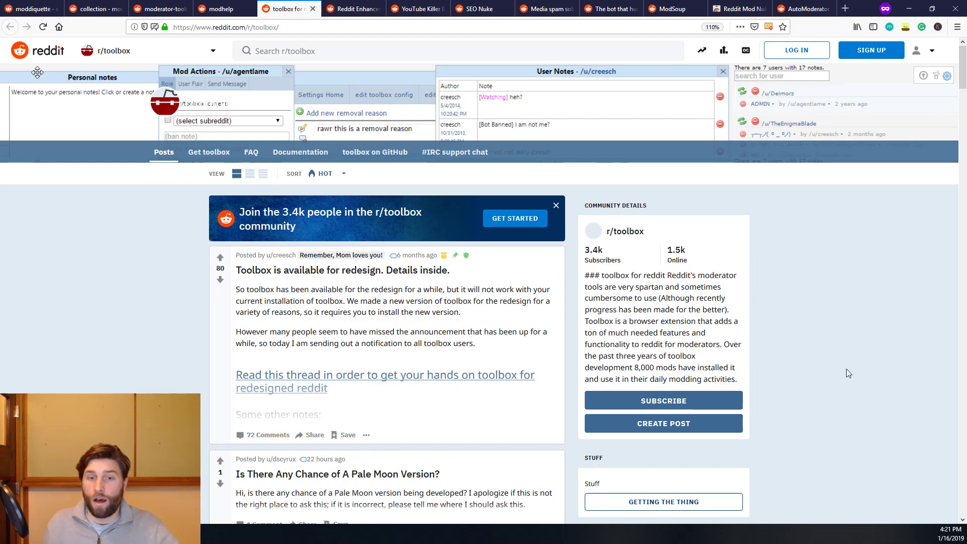
mouse_move(853, 287)
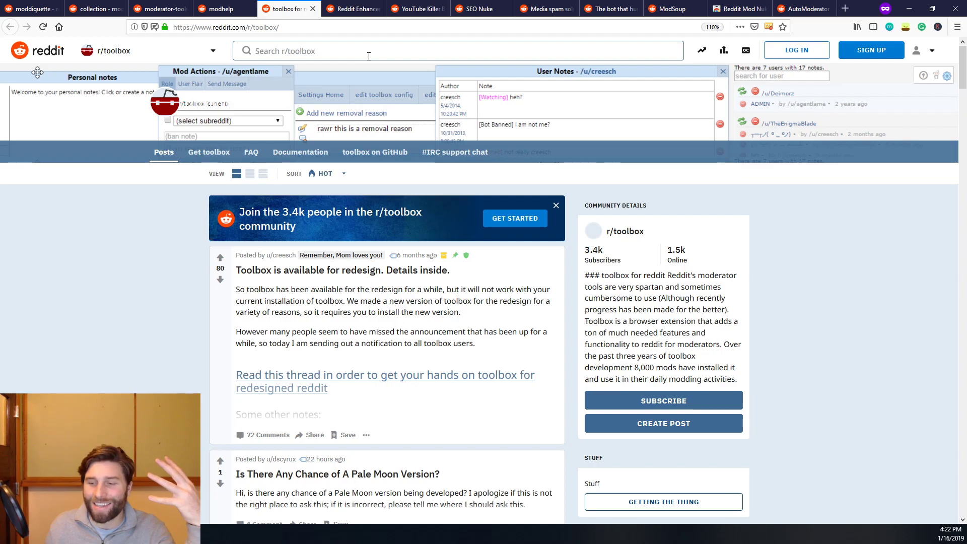
click(352, 8)
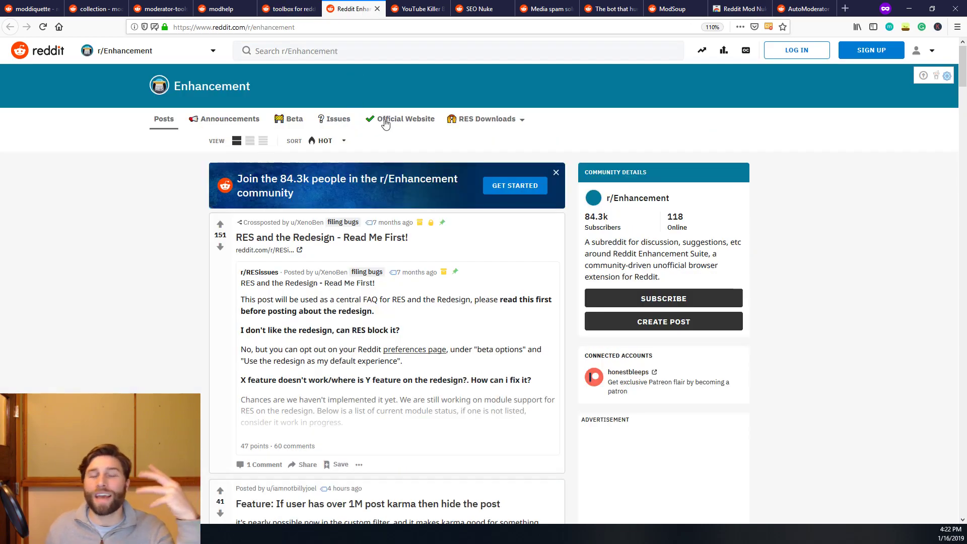
mouse_move(678, 176)
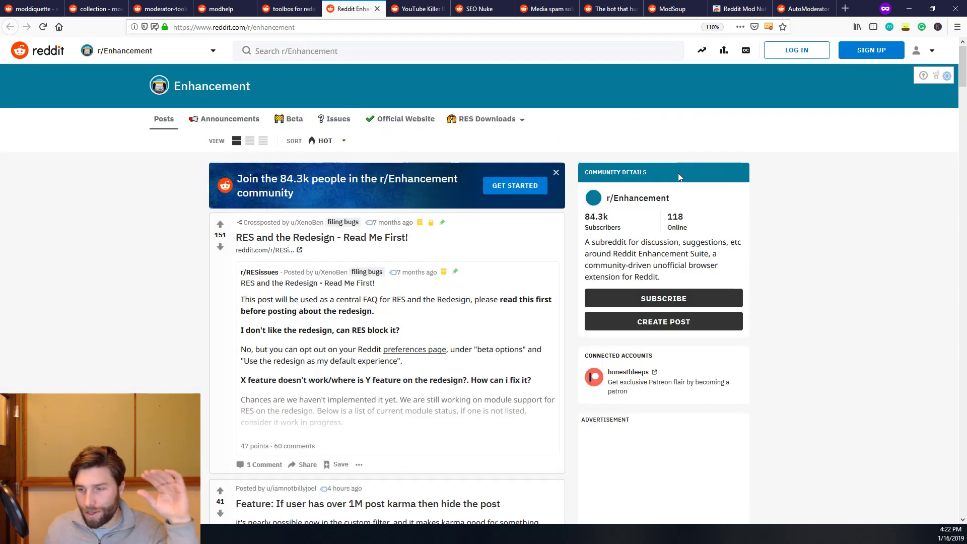
mouse_move(823, 218)
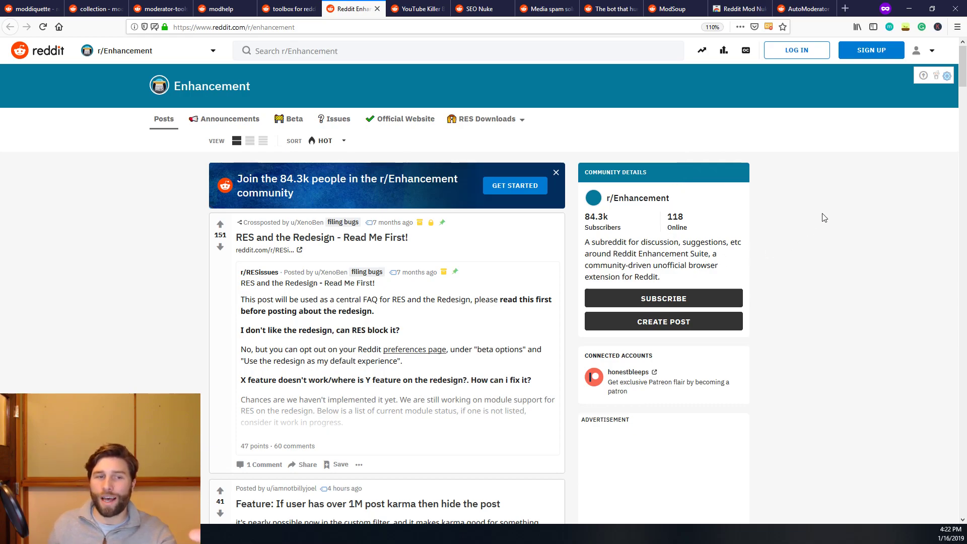
mouse_move(815, 241)
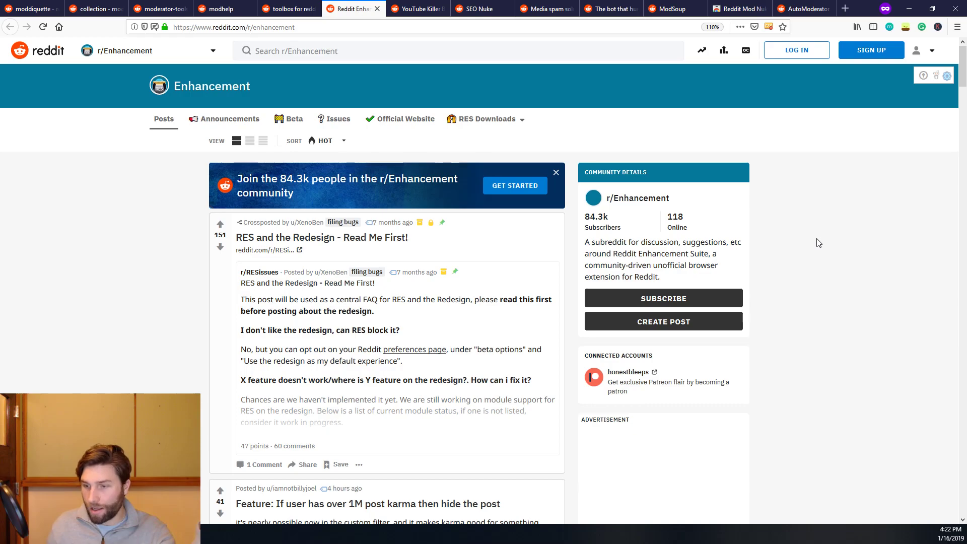
mouse_move(822, 244)
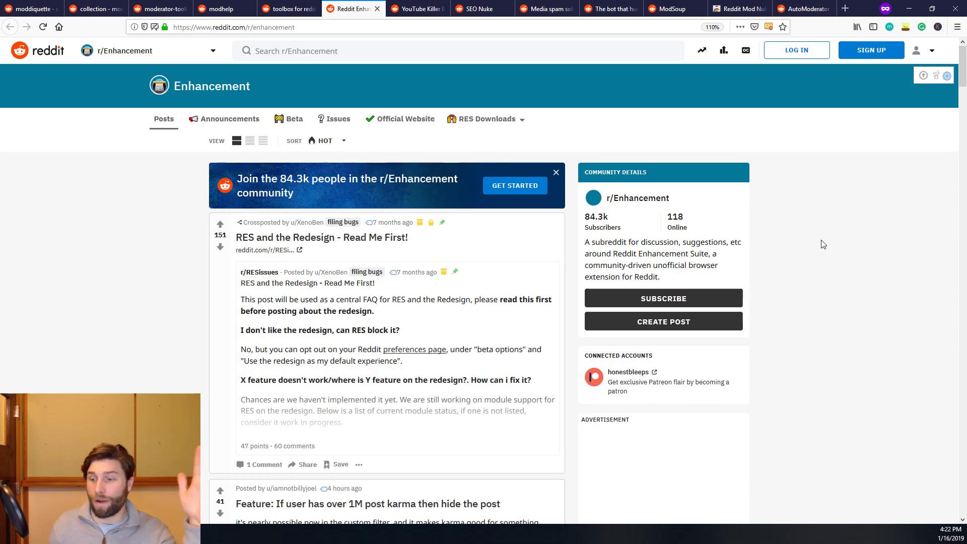
mouse_move(814, 262)
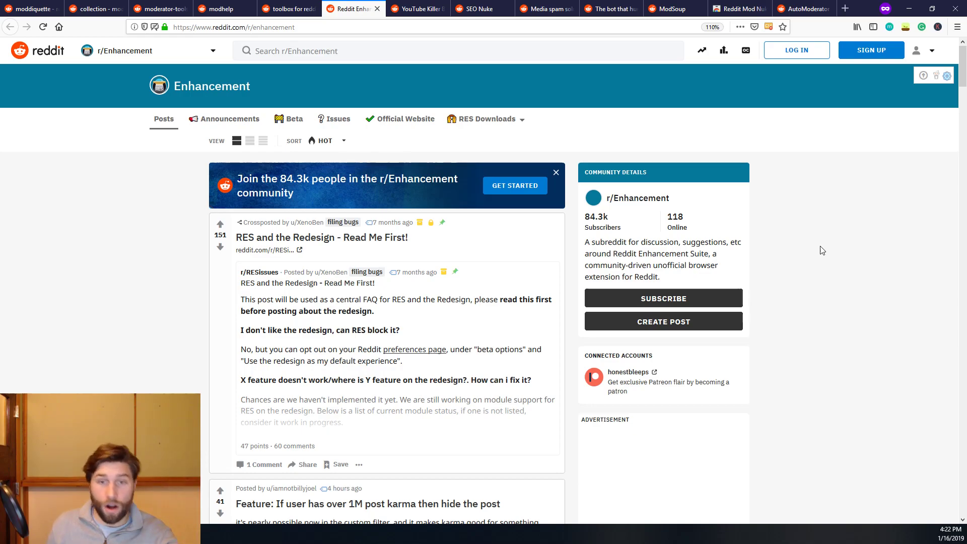
mouse_move(818, 241)
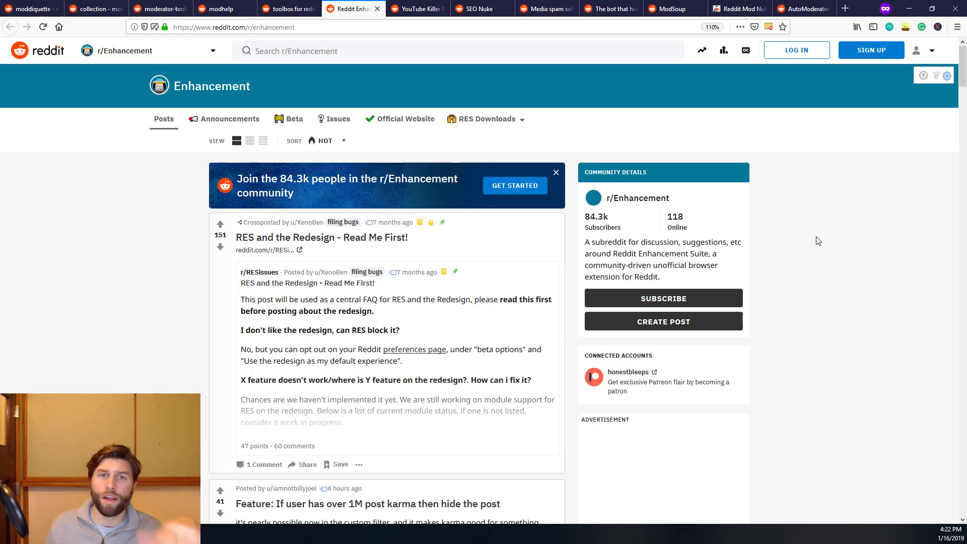
mouse_move(822, 241)
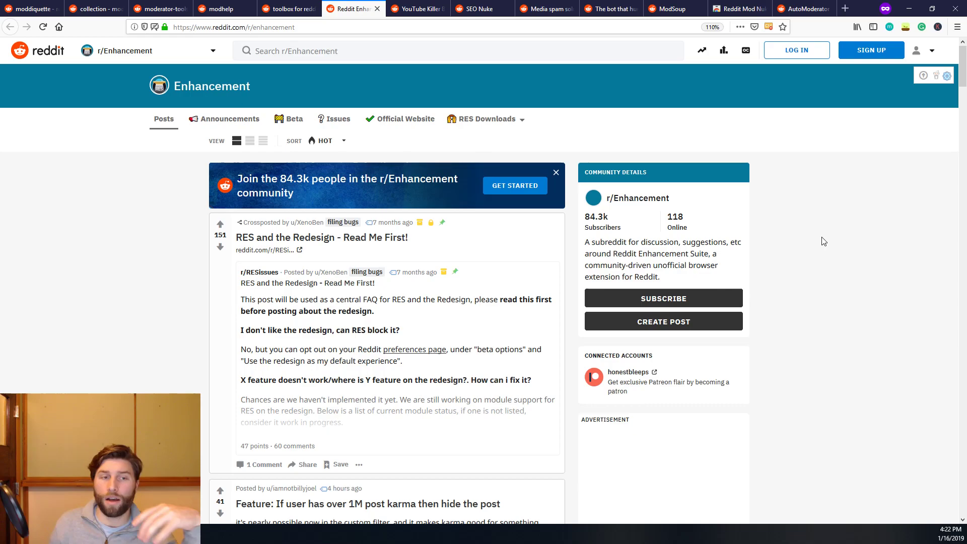
mouse_move(817, 244)
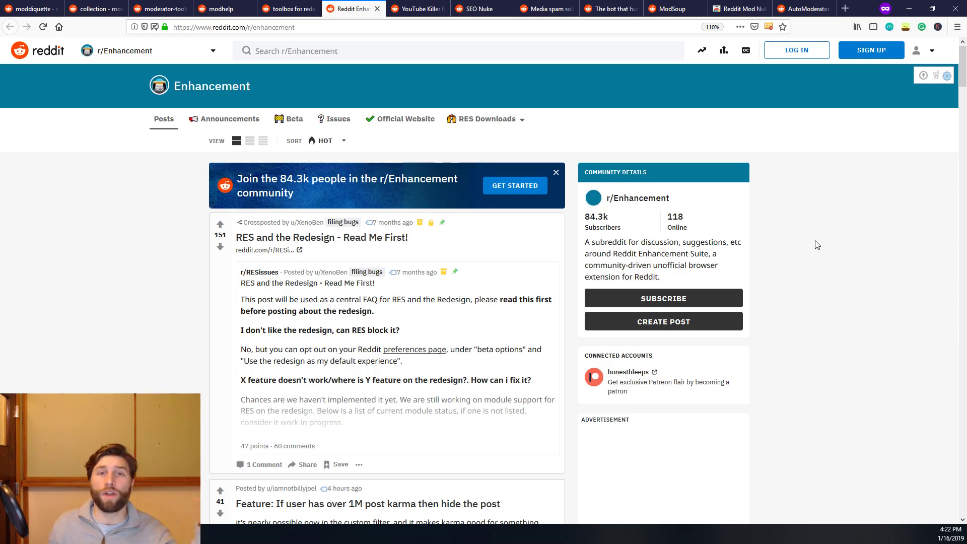
mouse_move(838, 254)
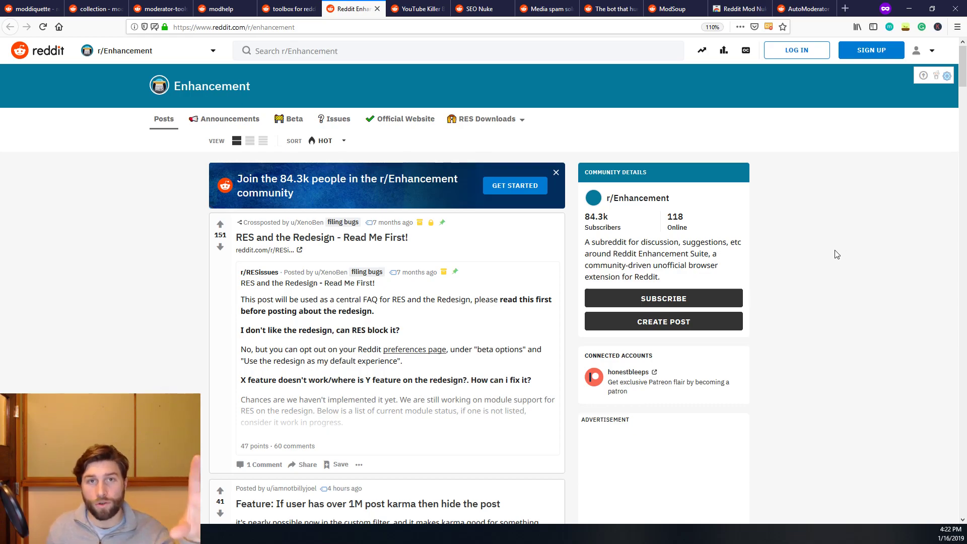
mouse_move(832, 257)
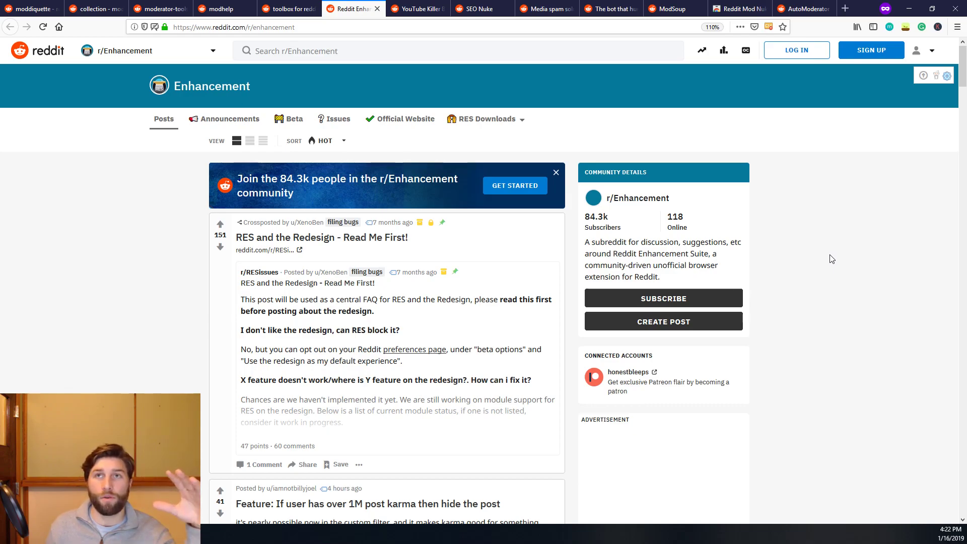
mouse_move(828, 259)
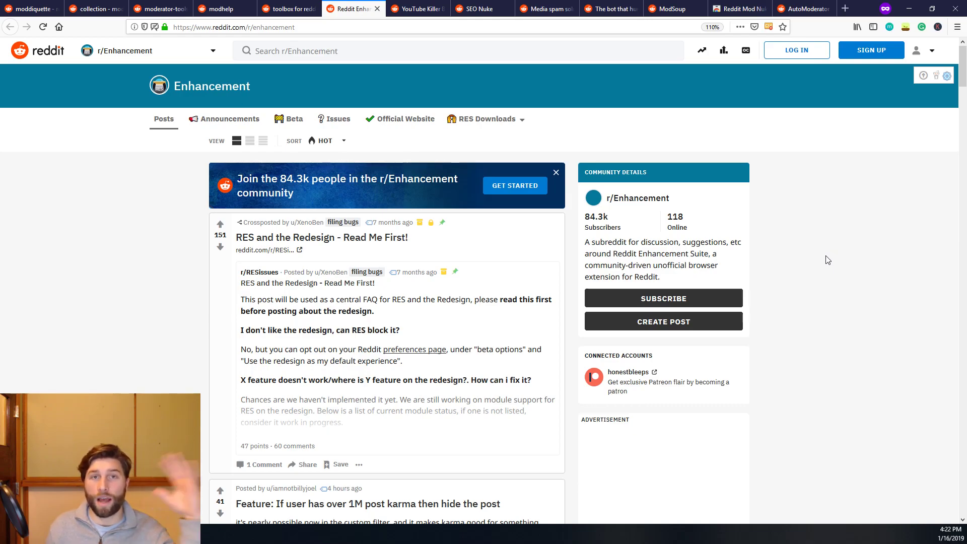
mouse_move(798, 252)
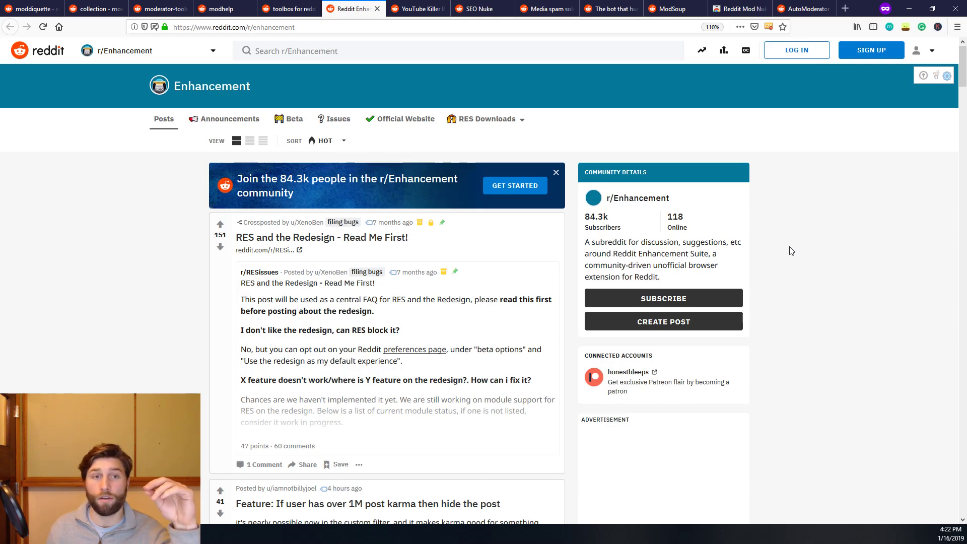
mouse_move(580, 107)
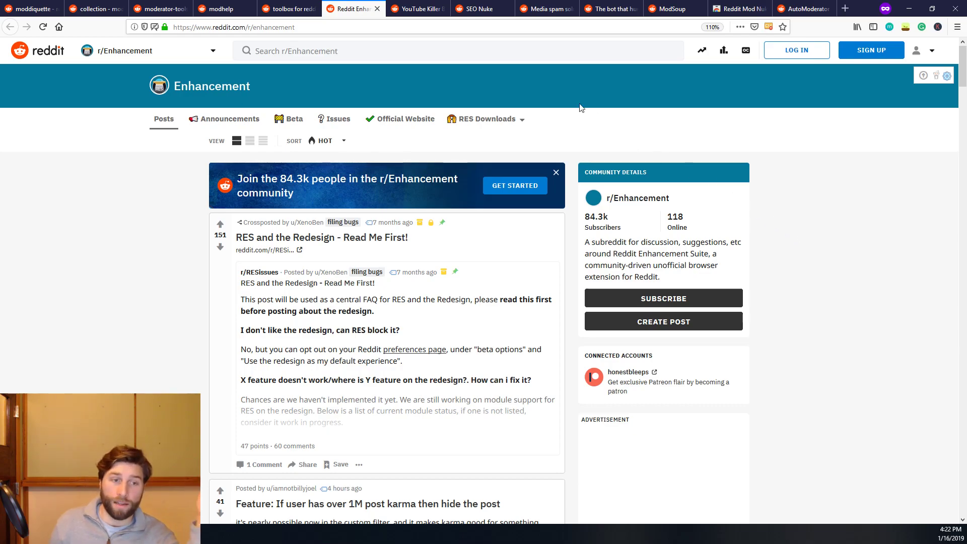
Step: Show the r/YT_Killer subreddit for the blacklisted YouTube channel removal bot
click(417, 8)
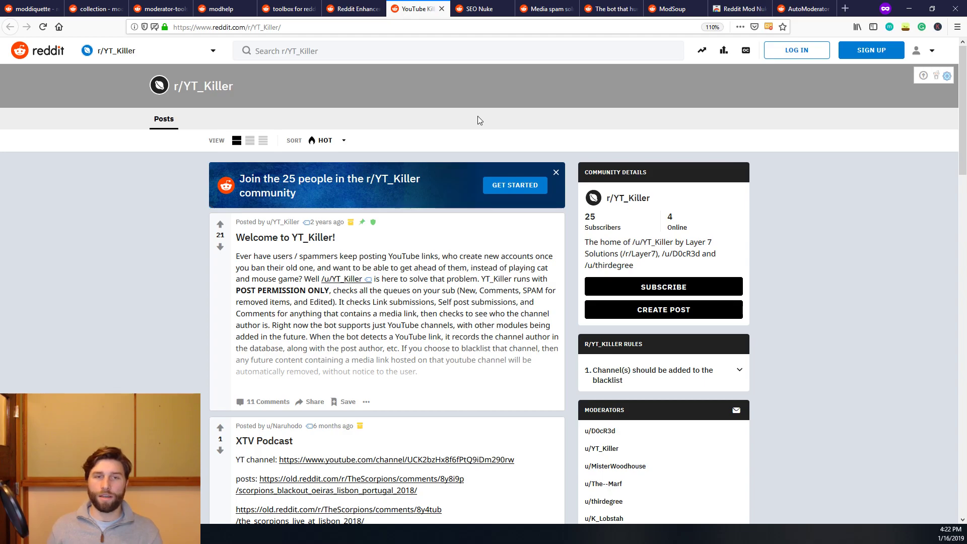
mouse_move(482, 8)
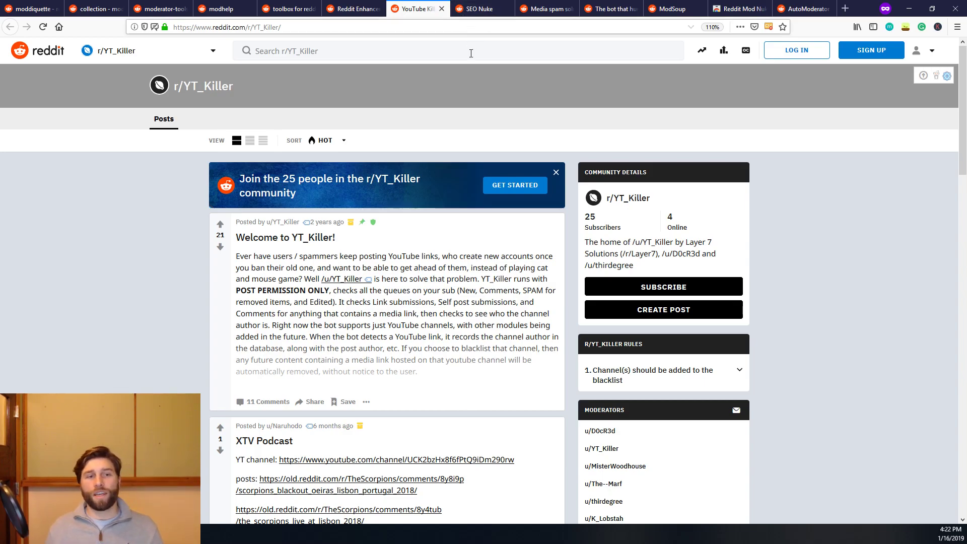
mouse_move(511, 315)
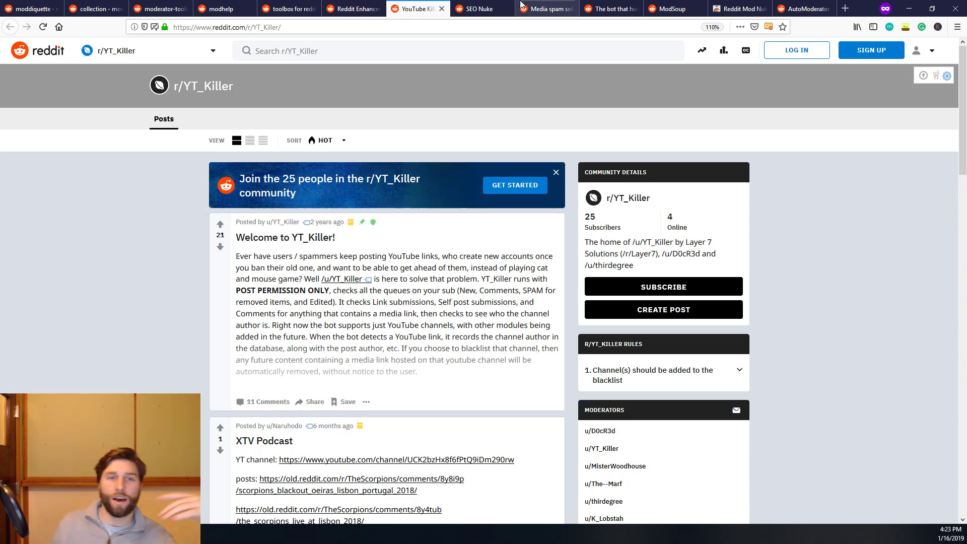
Step: Show the r/SEO_Nuke subreddit for the spam-domain removal bot
click(480, 8)
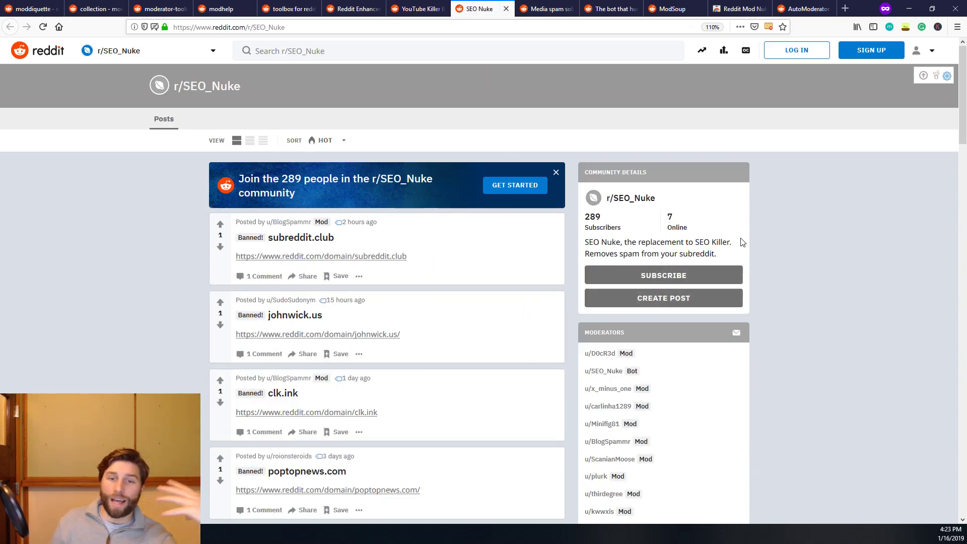
mouse_move(847, 257)
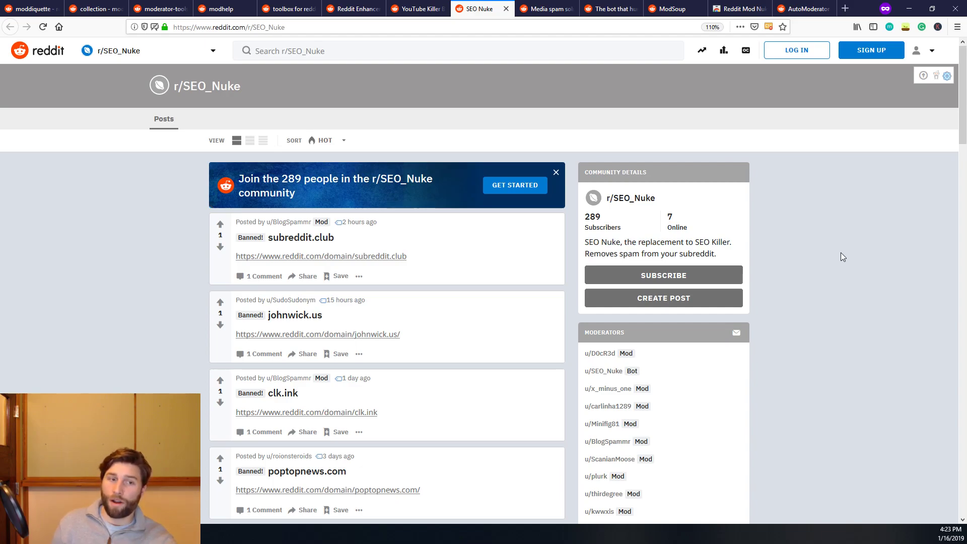
mouse_move(818, 244)
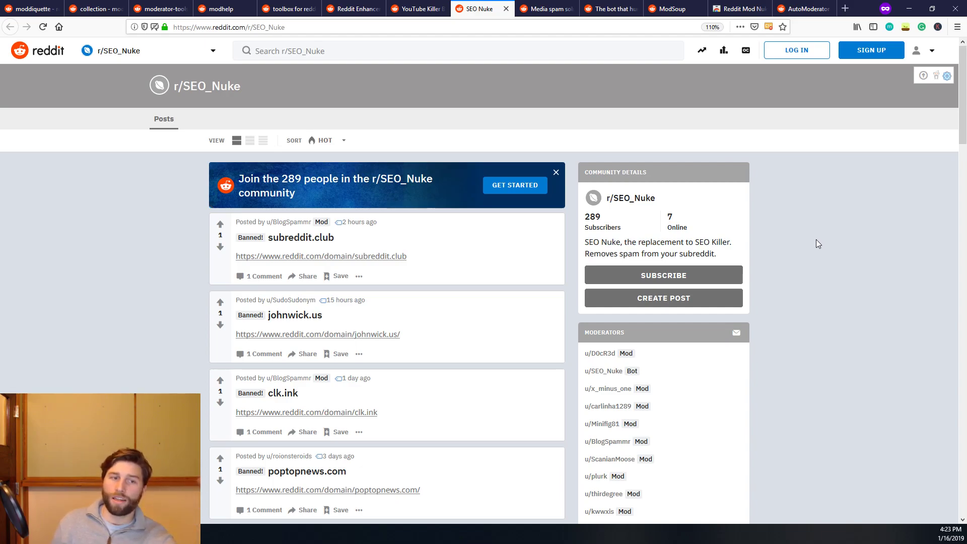
mouse_move(818, 254)
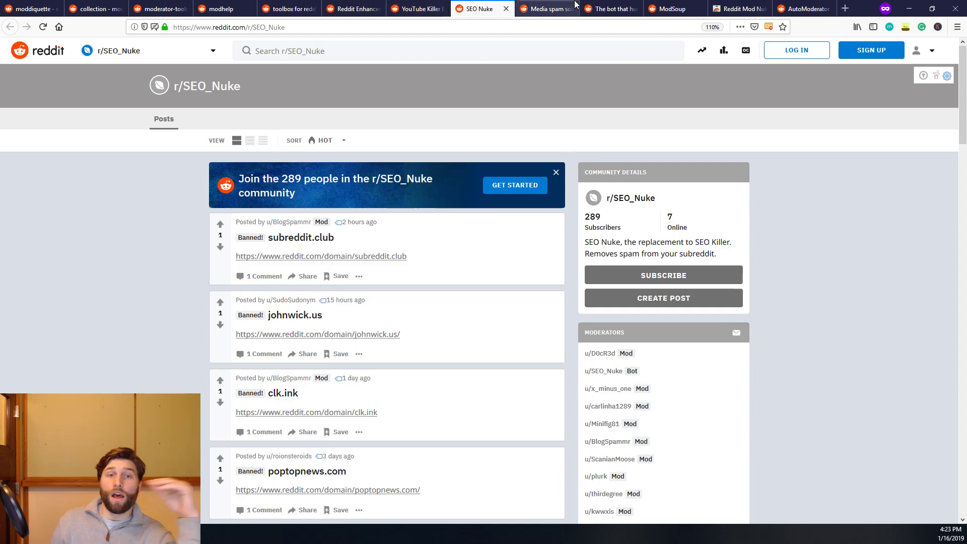
Step: Show the r/TheSentinelBot subreddit for the Layer7 media-spam removal bot
click(543, 9)
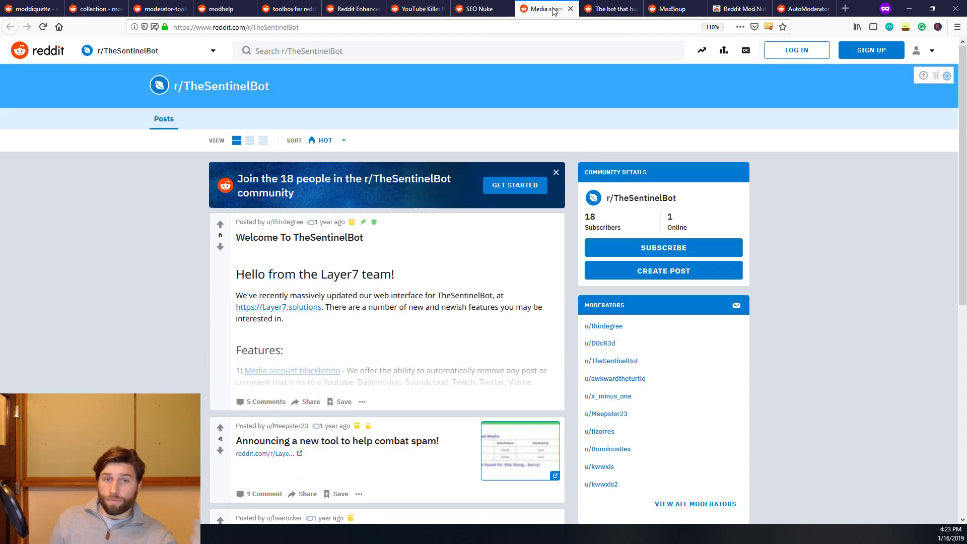
mouse_move(833, 214)
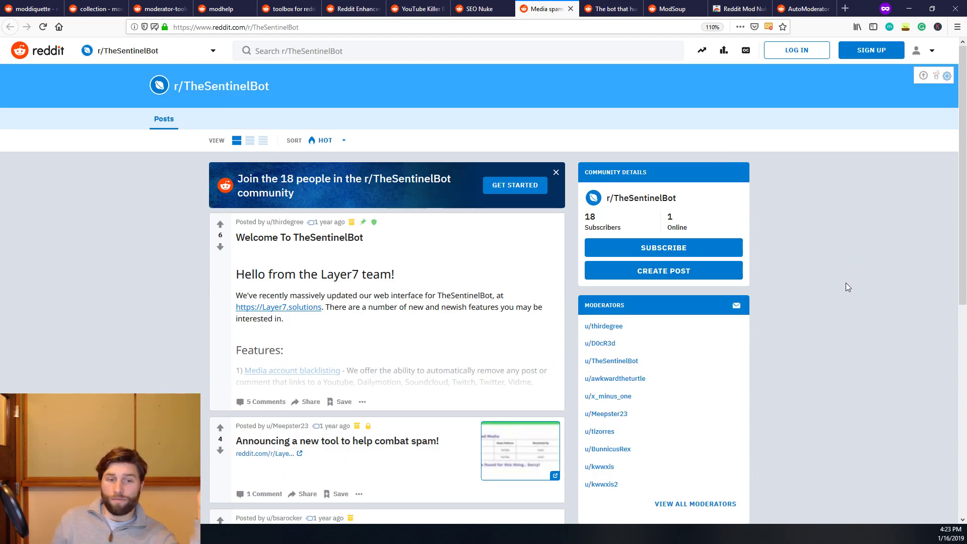
mouse_move(863, 284)
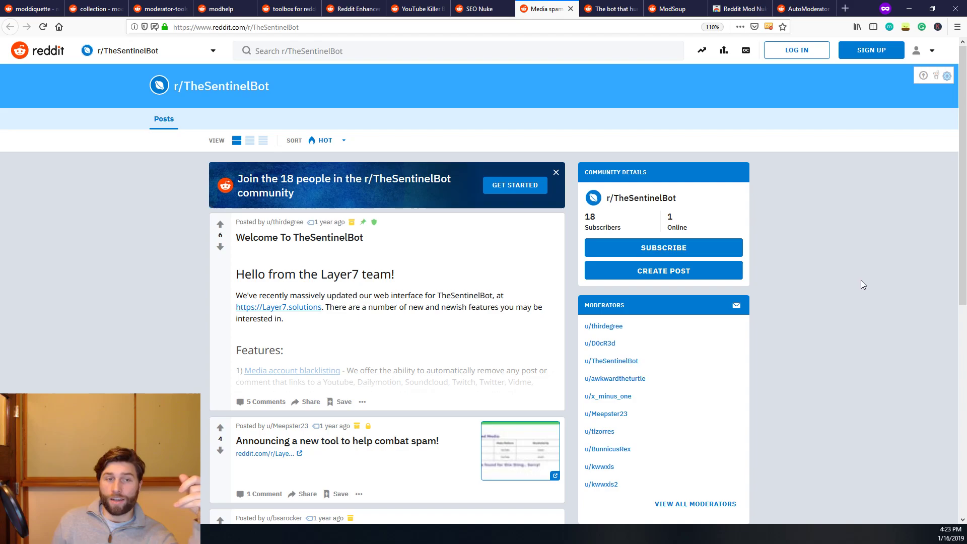
Step: Look over the r/TheSentinelBot posts, then move to the r/BotBust subreddit
scroll(down, 3)
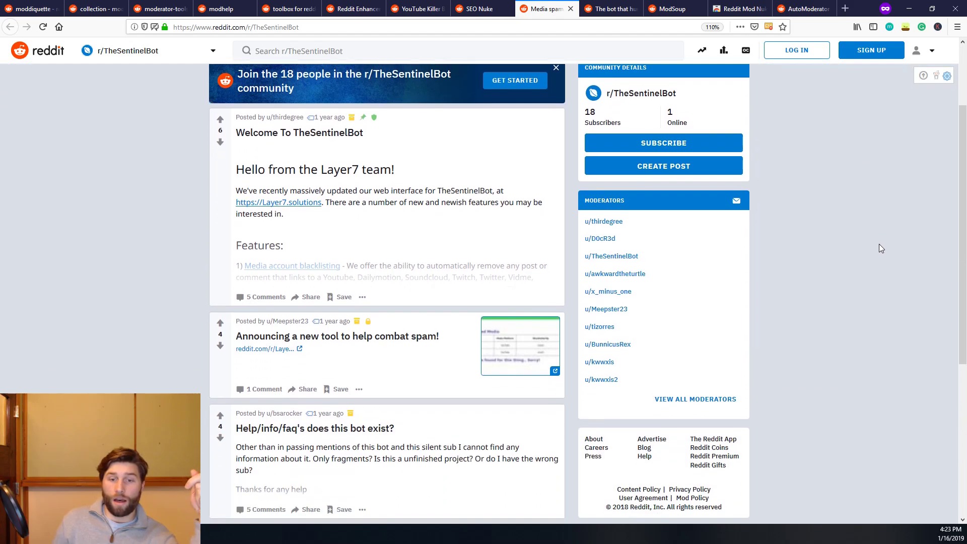
scroll(down, 3)
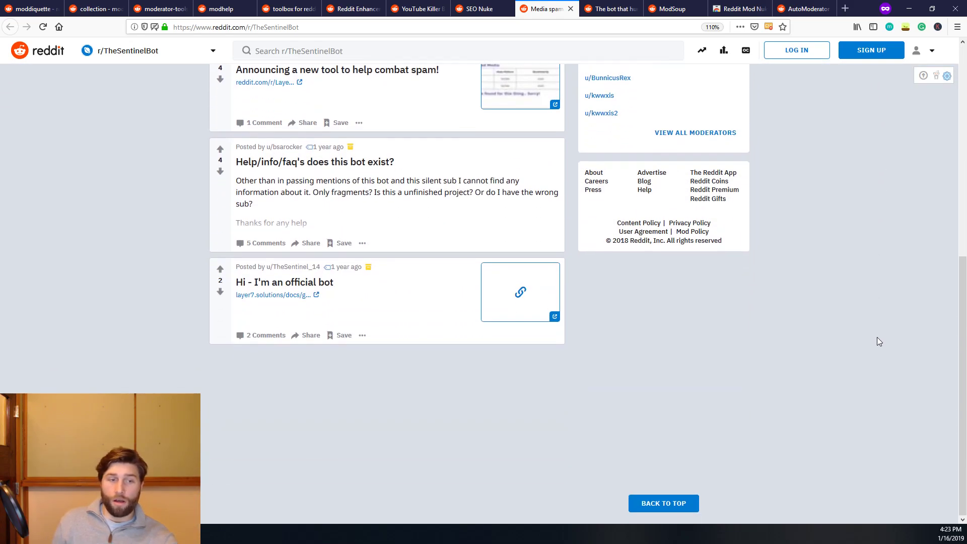
scroll(up, 3)
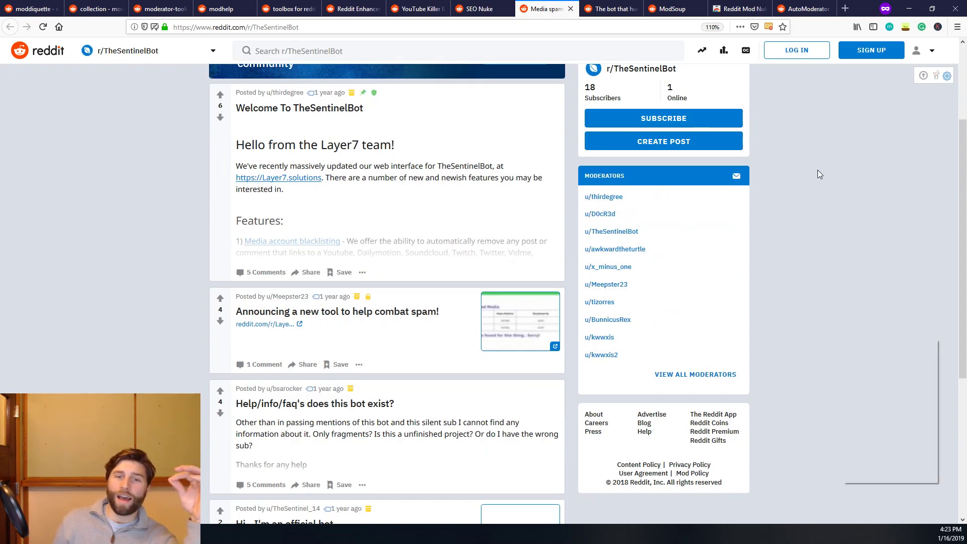
scroll(up, 3)
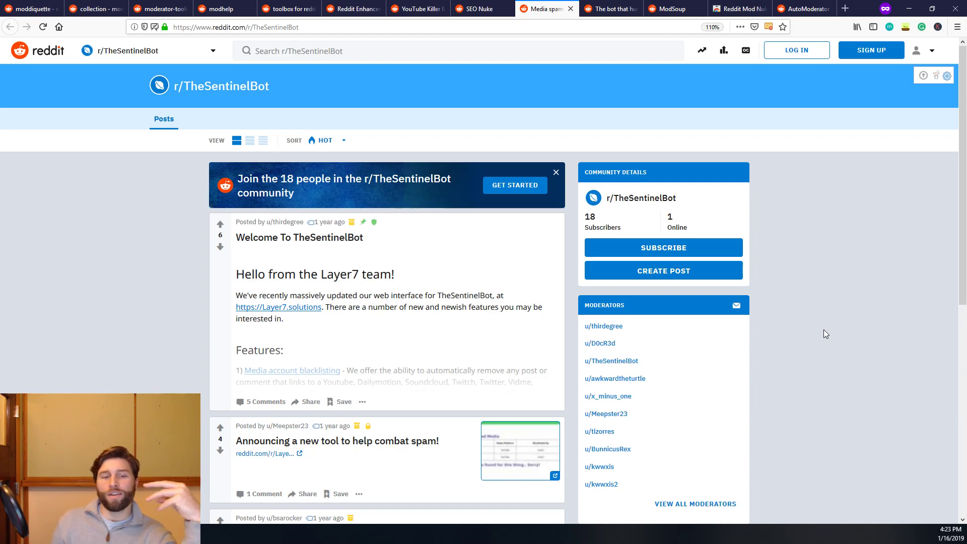
mouse_move(845, 345)
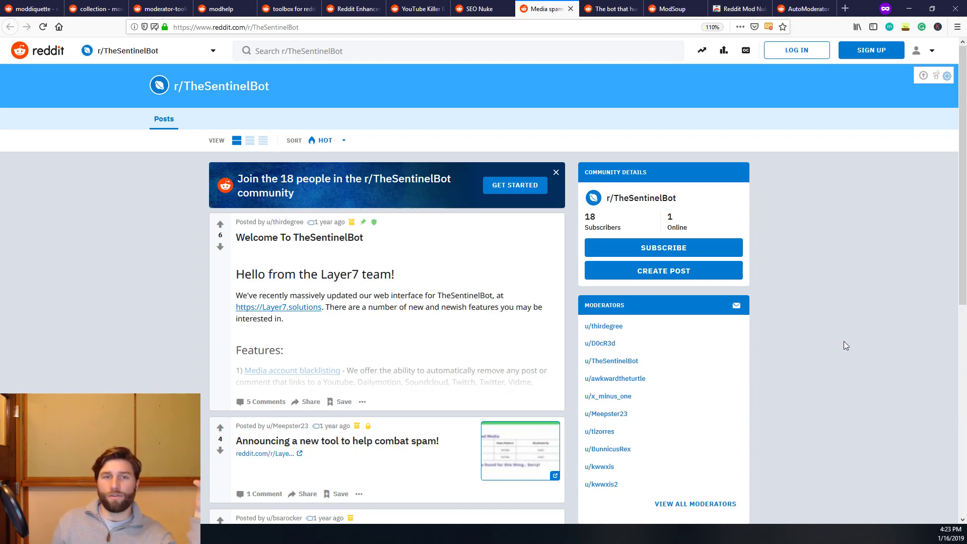
mouse_move(882, 240)
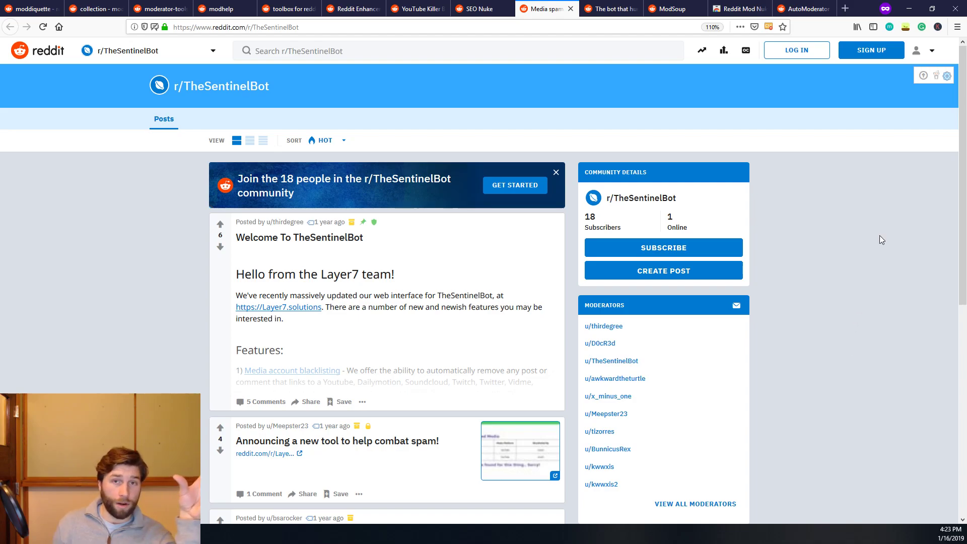
mouse_move(897, 191)
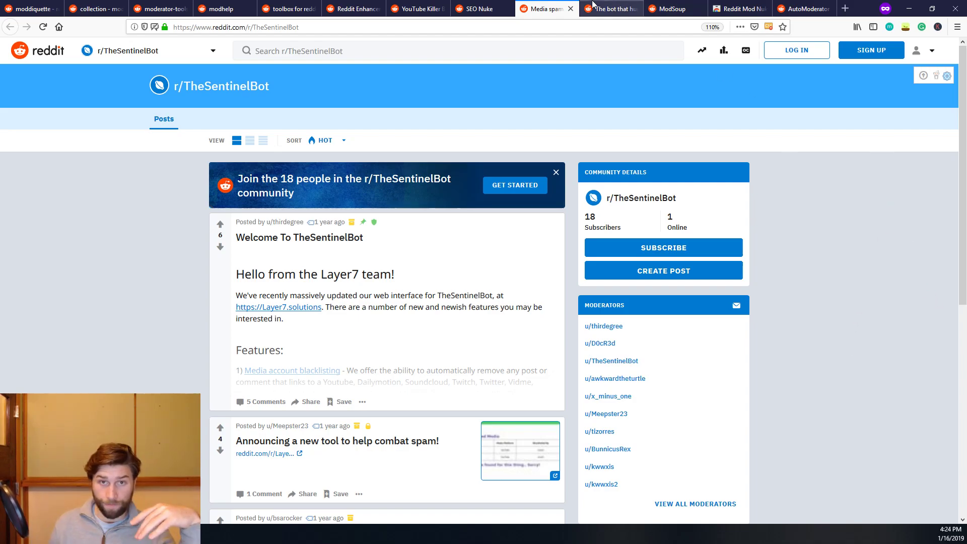
click(609, 9)
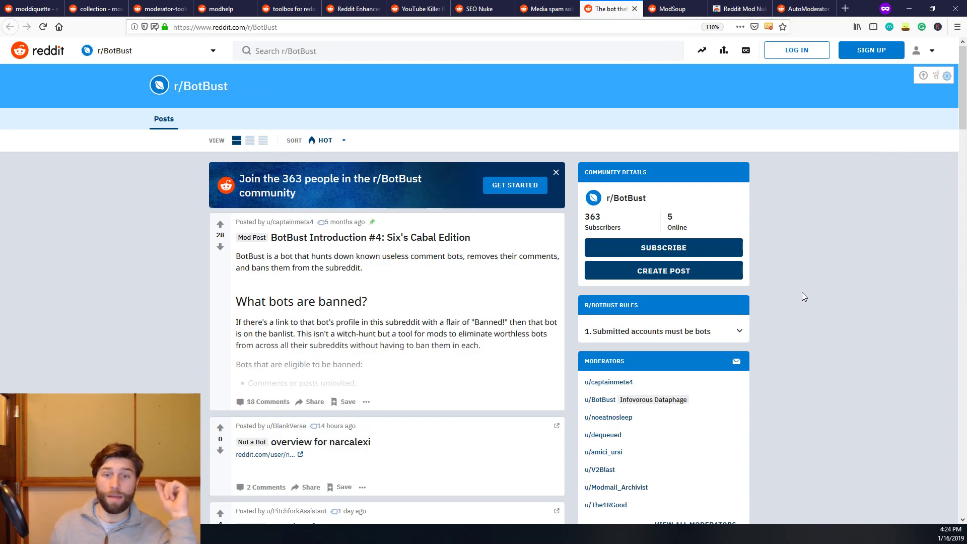
mouse_move(798, 316)
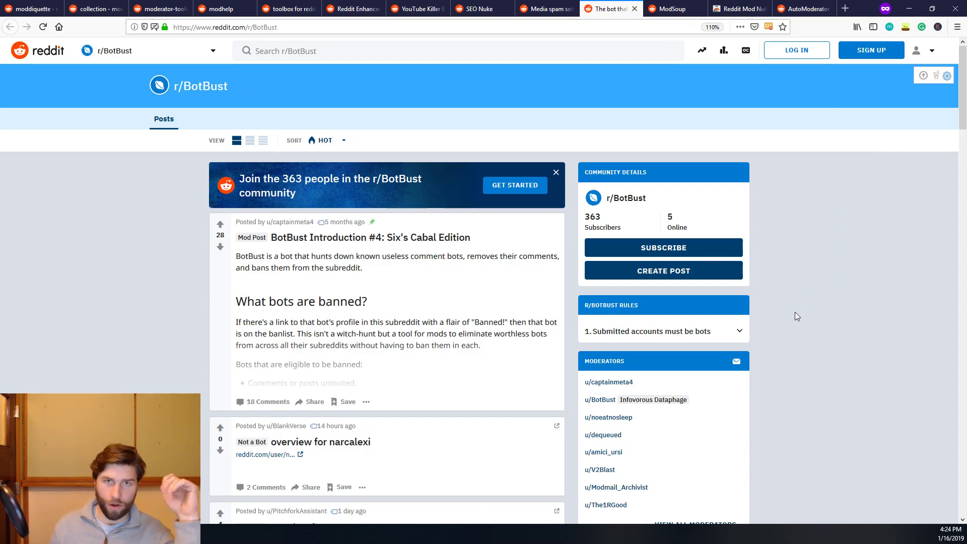
mouse_move(808, 292)
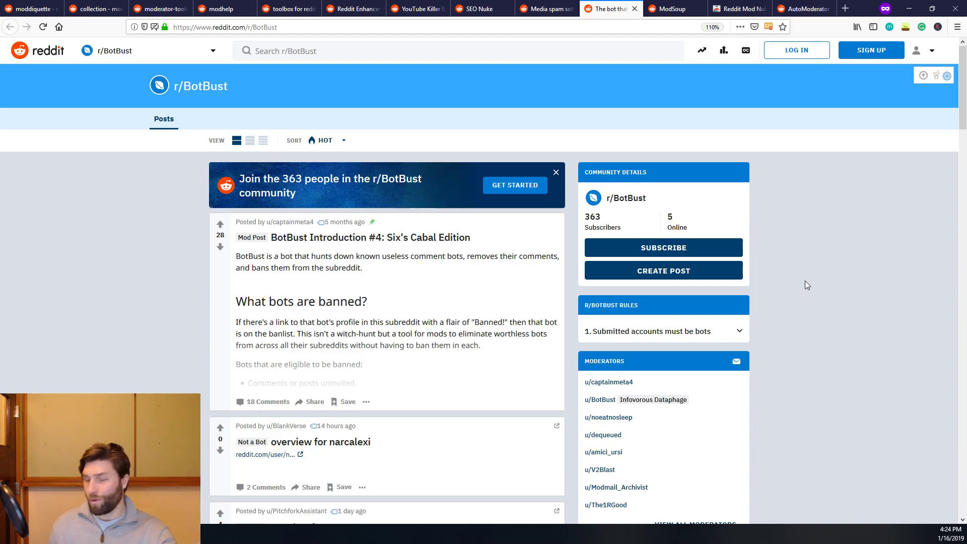
mouse_move(788, 279)
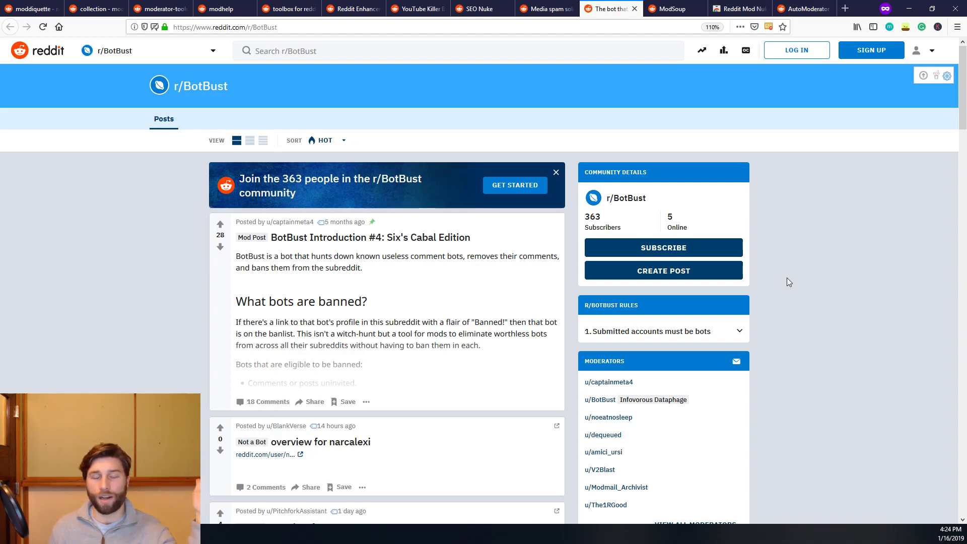
mouse_move(193, 169)
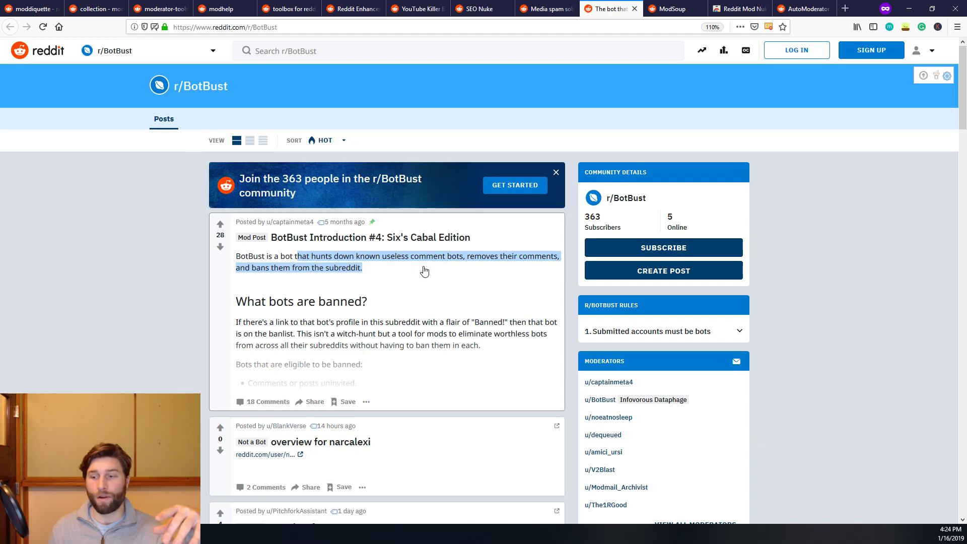
mouse_move(737, 115)
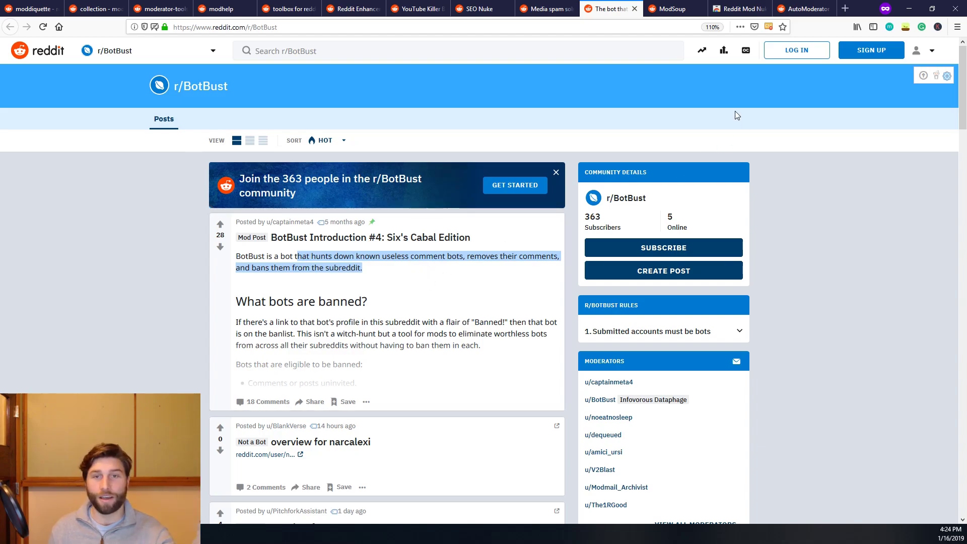
Step: Show r/modsoup and look over its posts about the ModSoup companion app
click(665, 8)
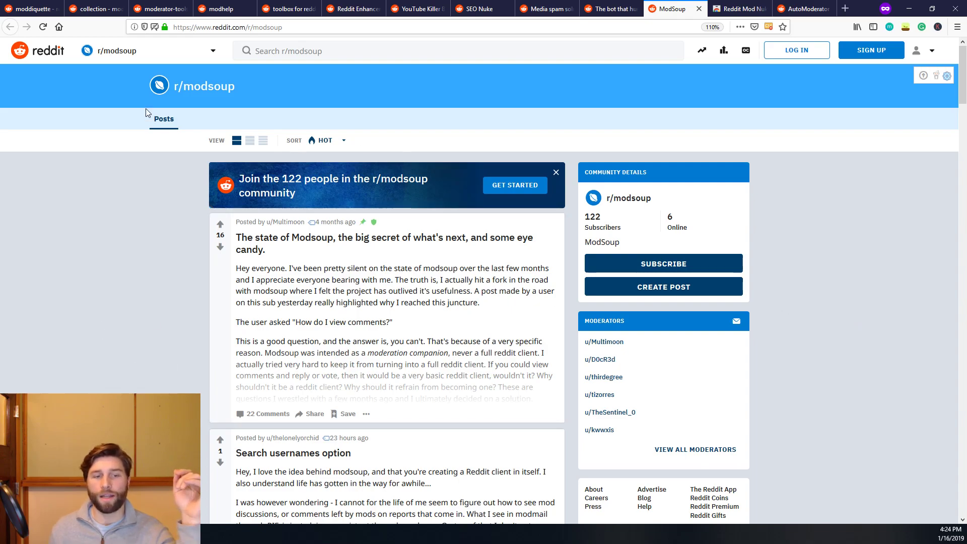
scroll(down, 3)
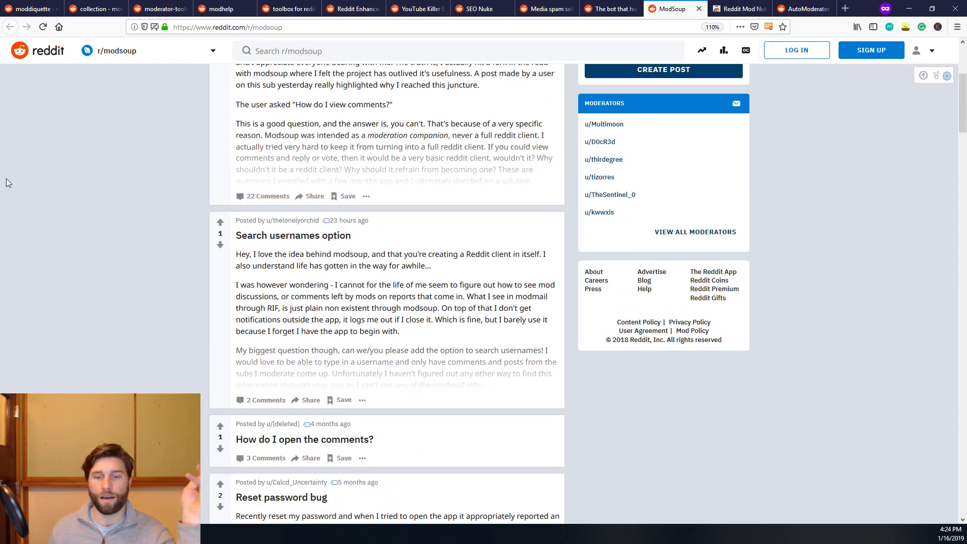
scroll(up, 3)
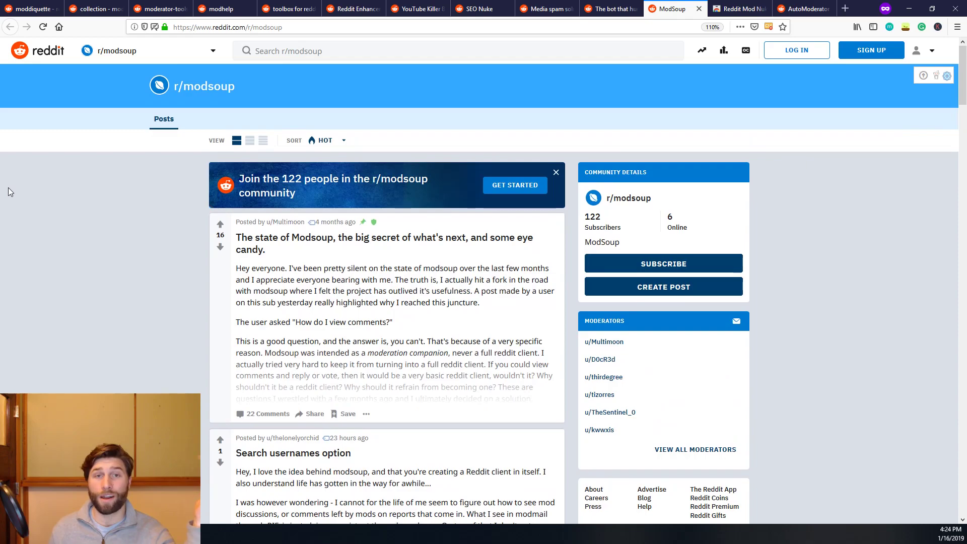
mouse_move(17, 167)
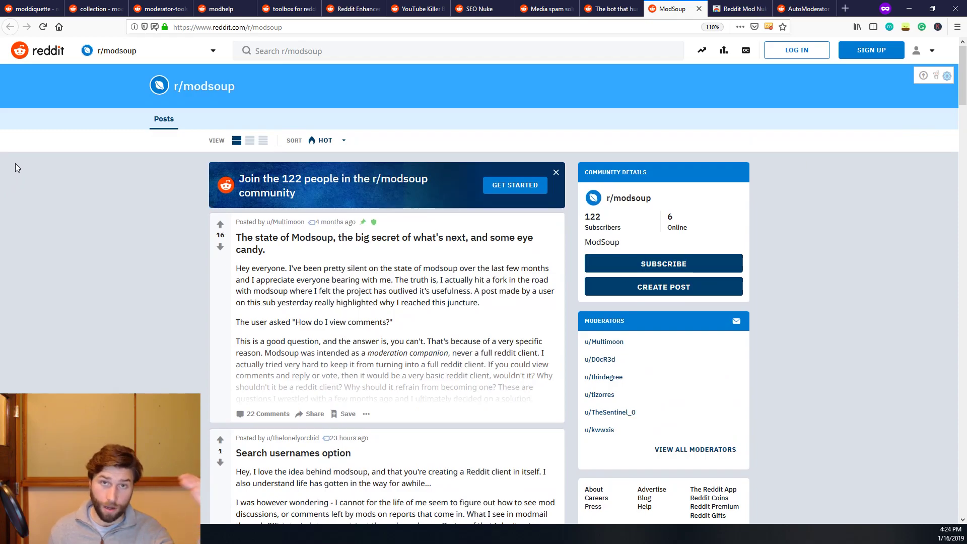
mouse_move(61, 134)
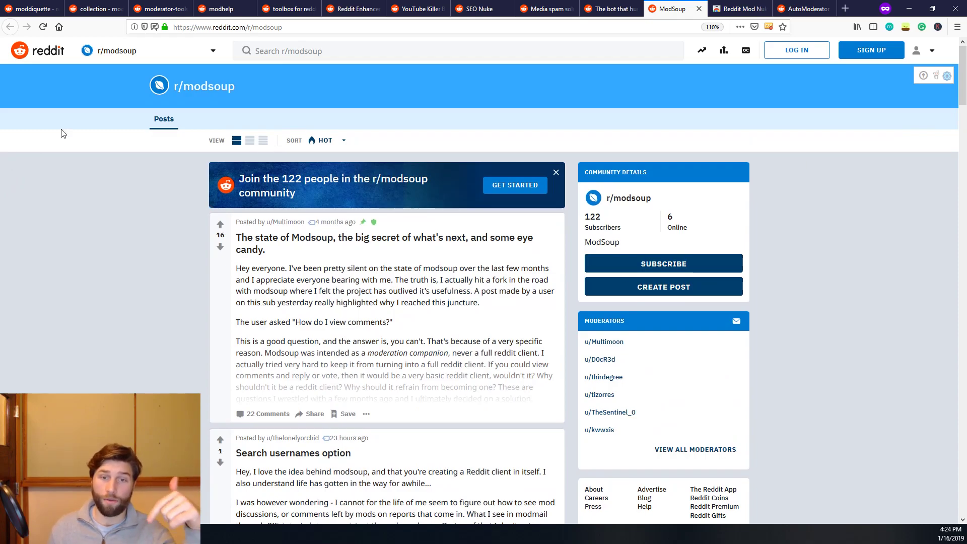
mouse_move(740, 9)
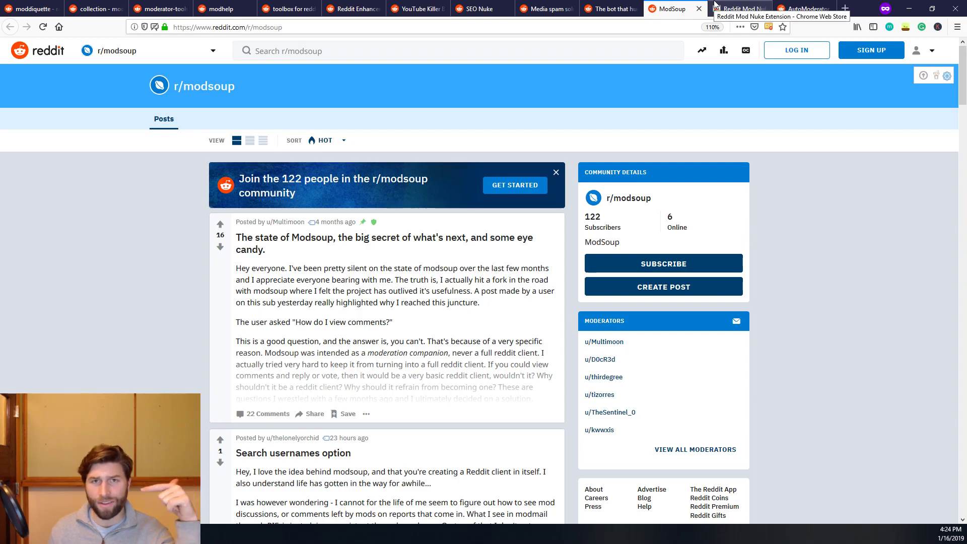
Step: Read the Reddit Mod Nuke Extension's Chrome Web Store overview on recursive comment-thread deletion
click(740, 9)
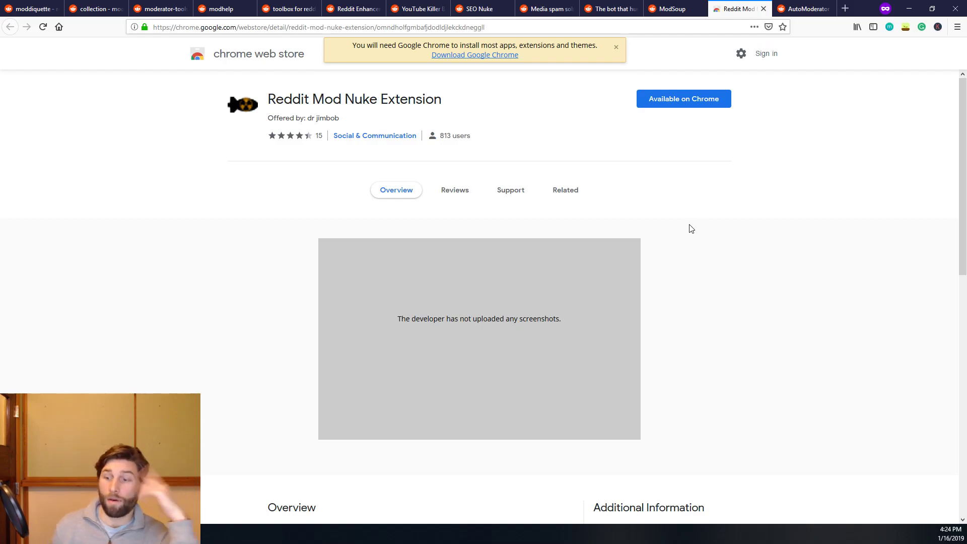
mouse_move(642, 232)
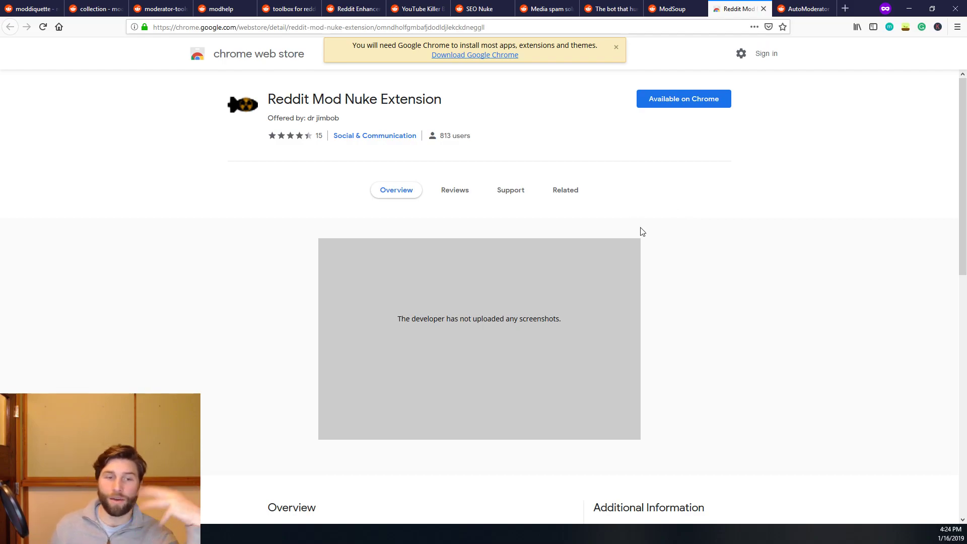
mouse_move(706, 201)
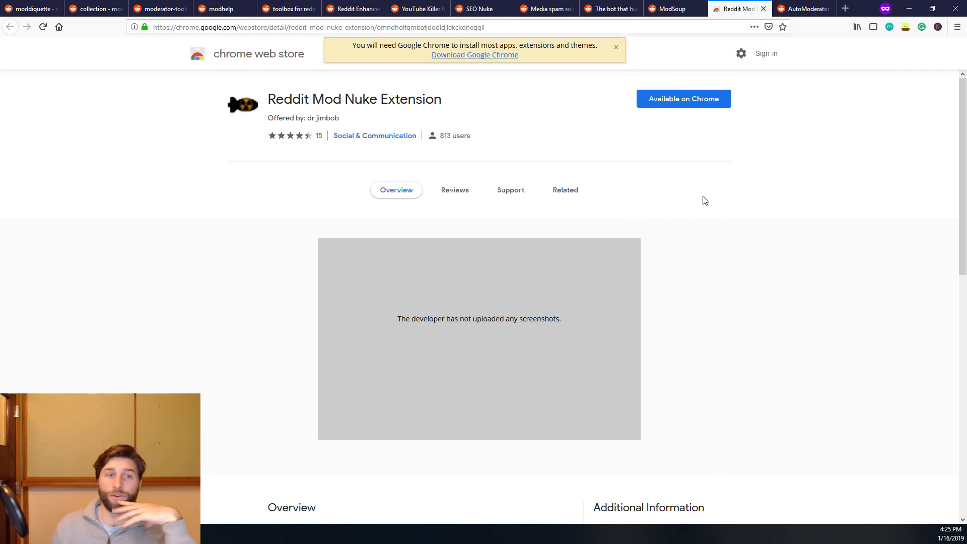
mouse_move(674, 216)
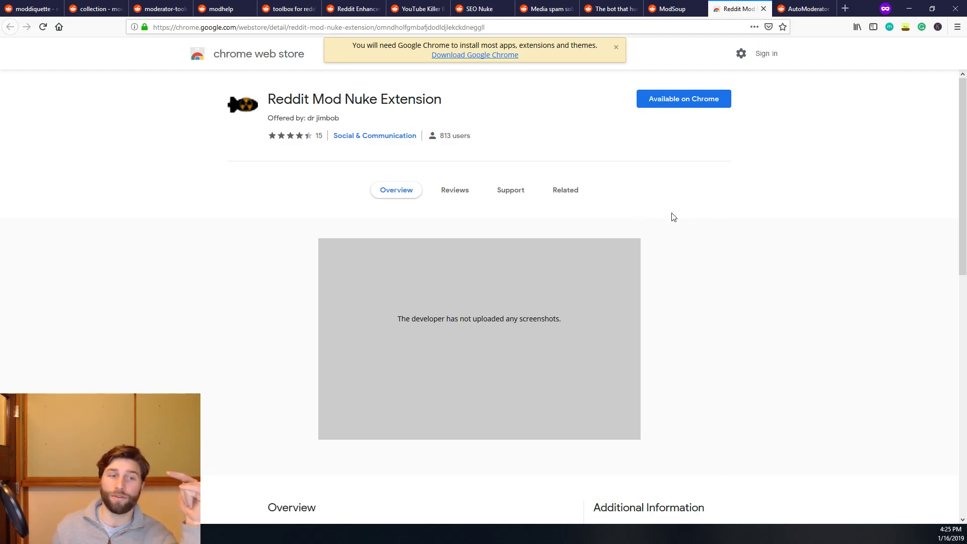
mouse_move(454, 190)
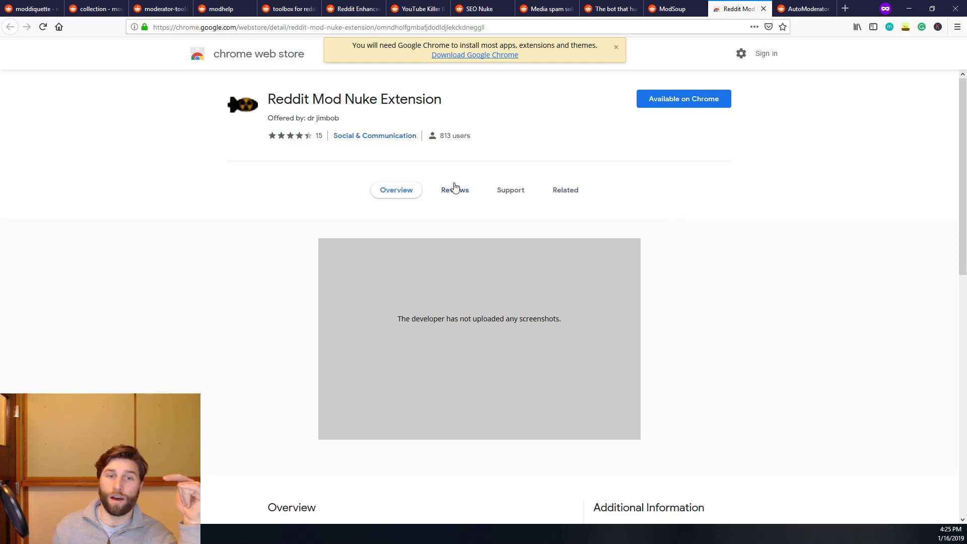
mouse_move(394, 206)
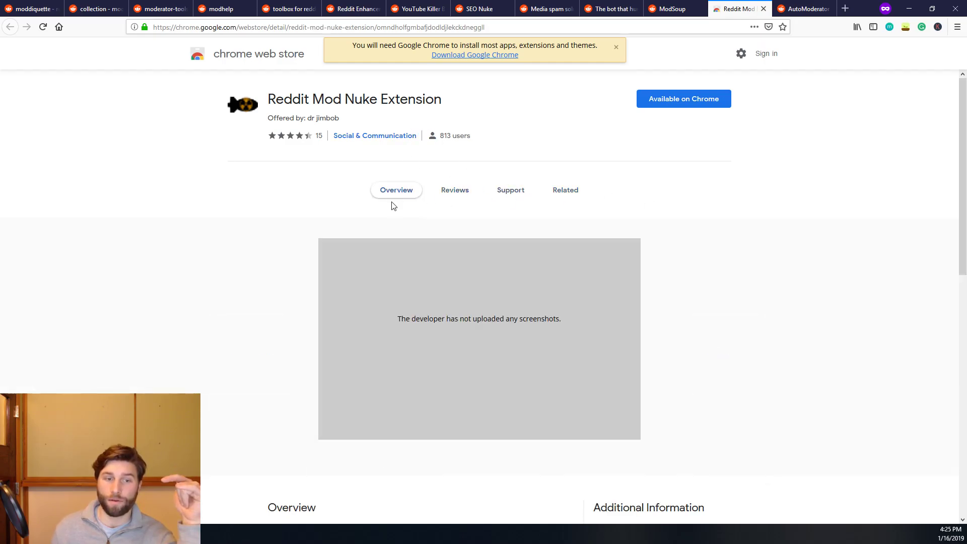
scroll(down, 3)
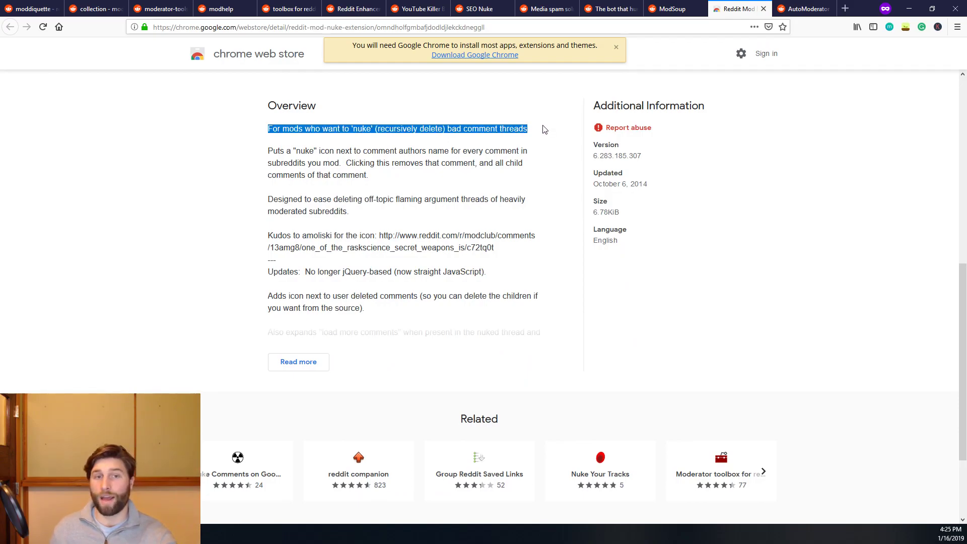
click(392, 128)
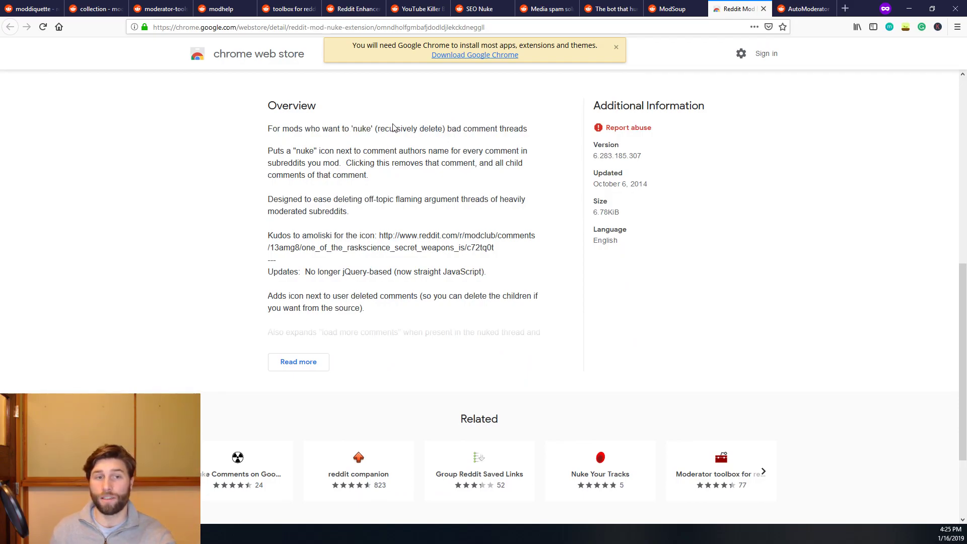
double_click(392, 128)
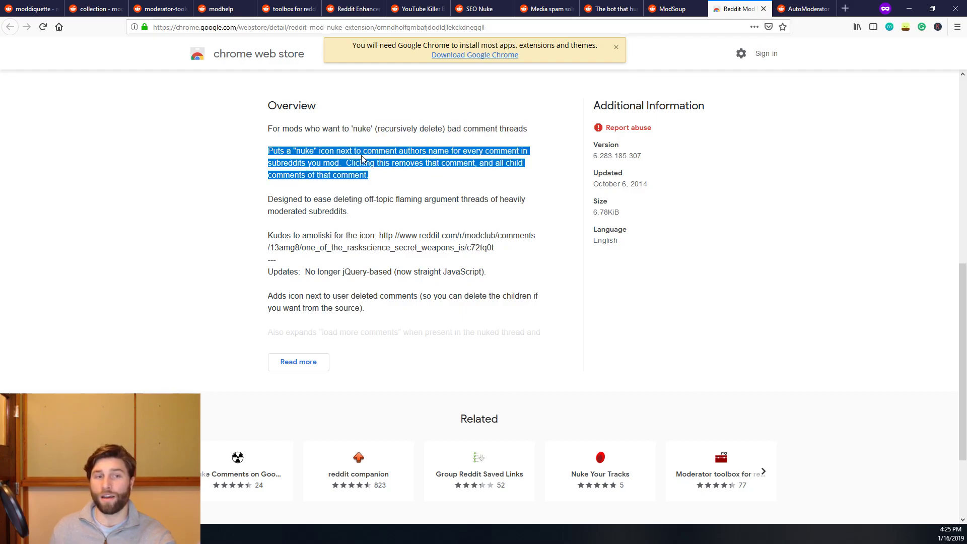
click(214, 206)
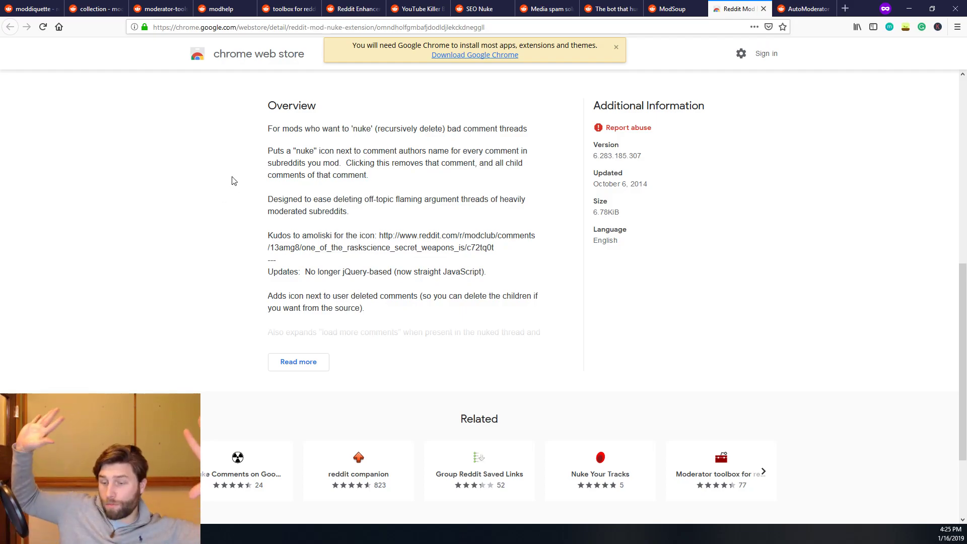
mouse_move(639, 138)
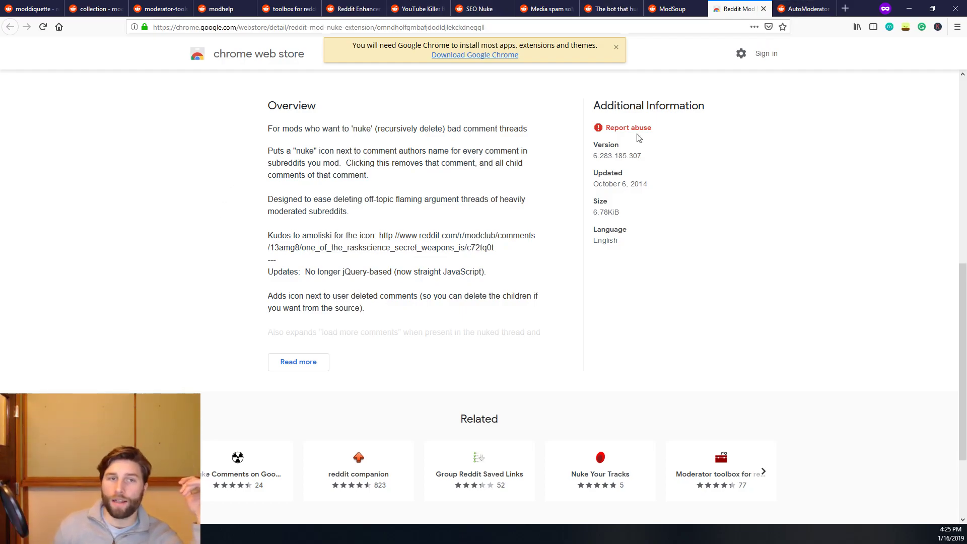
mouse_move(422, 271)
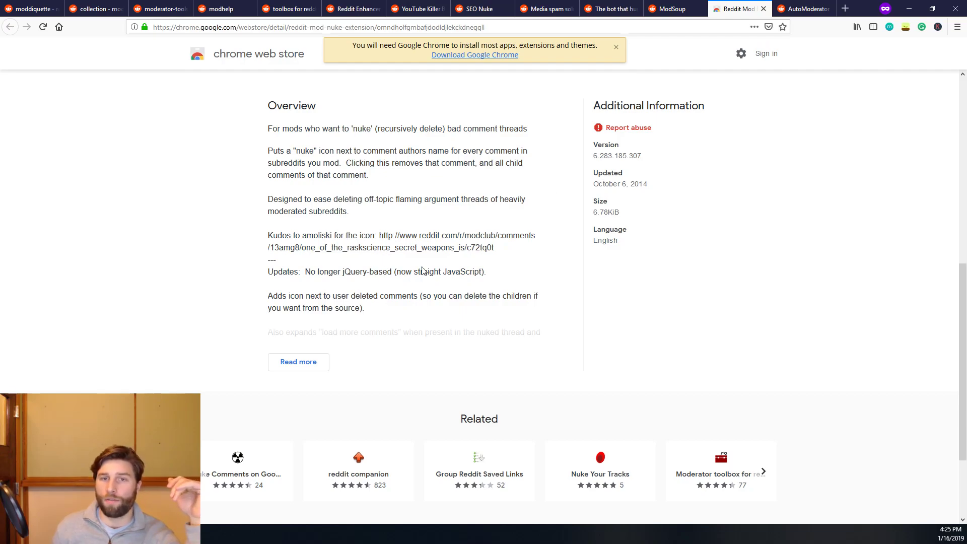
mouse_move(818, 165)
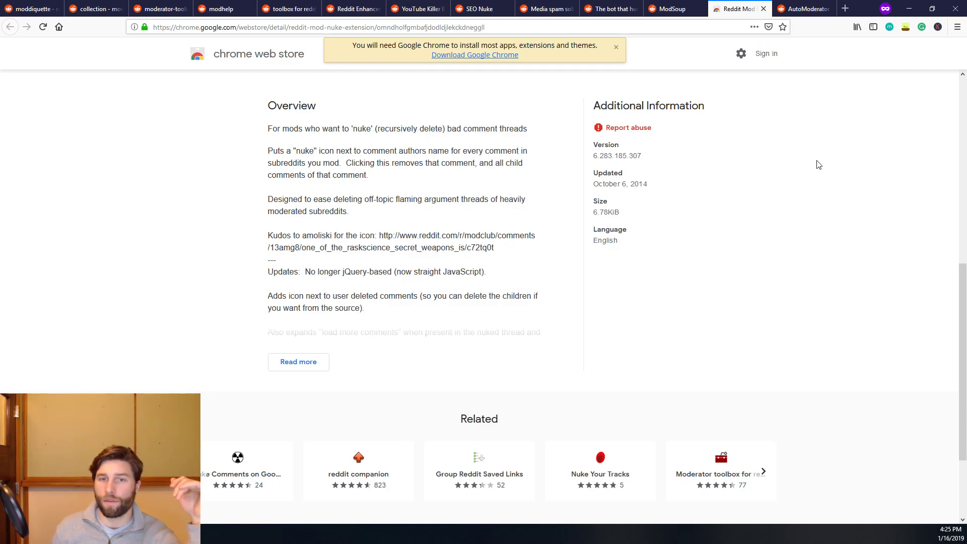
scroll(up, 3)
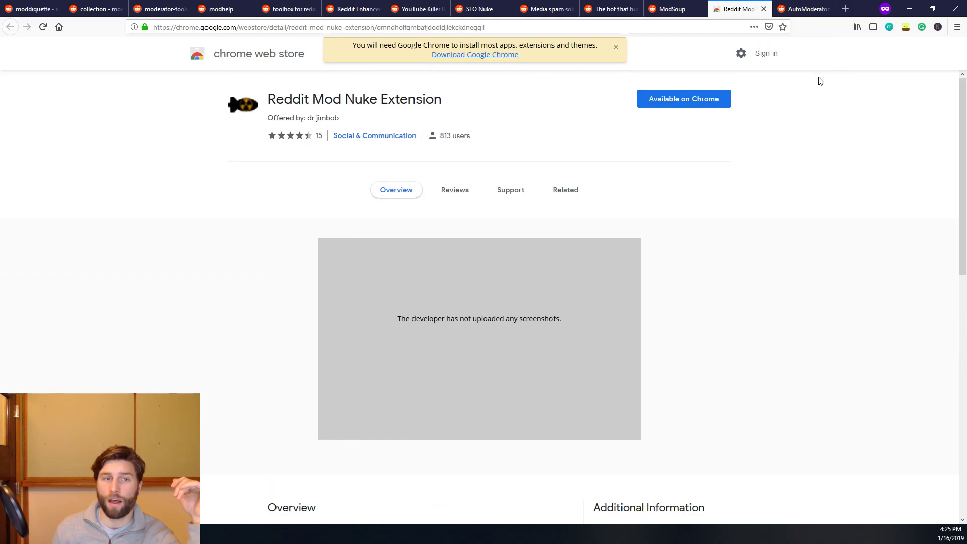
mouse_move(811, 122)
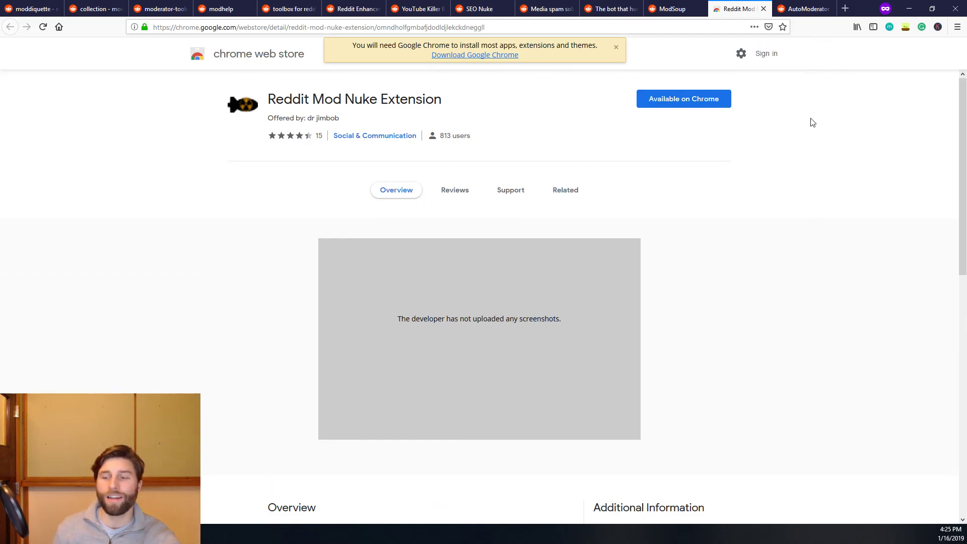
mouse_move(818, 114)
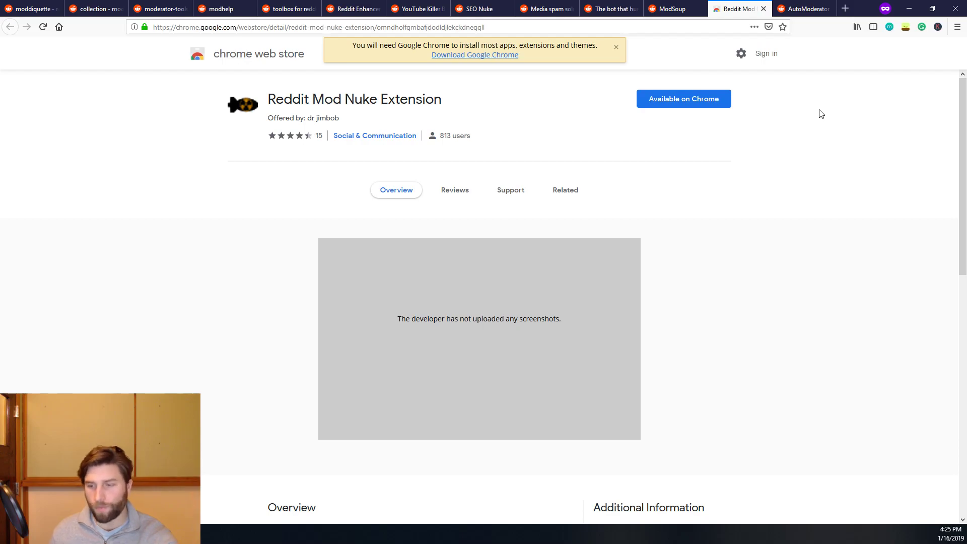
mouse_move(802, 126)
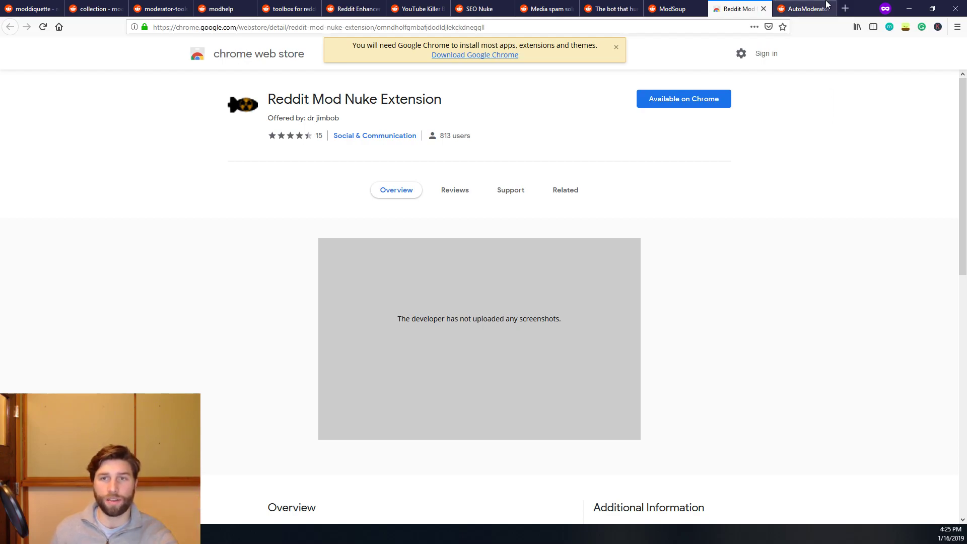
mouse_move(784, 270)
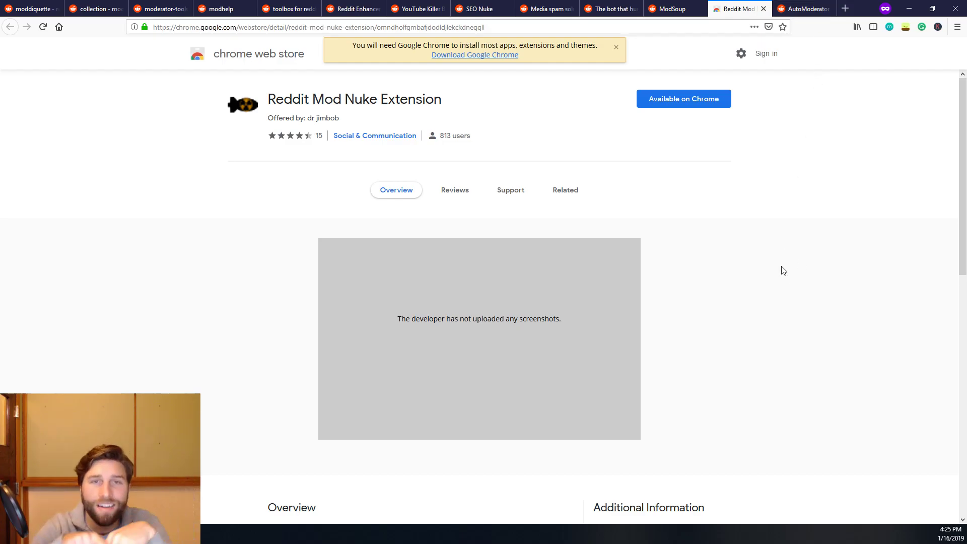
mouse_move(746, 210)
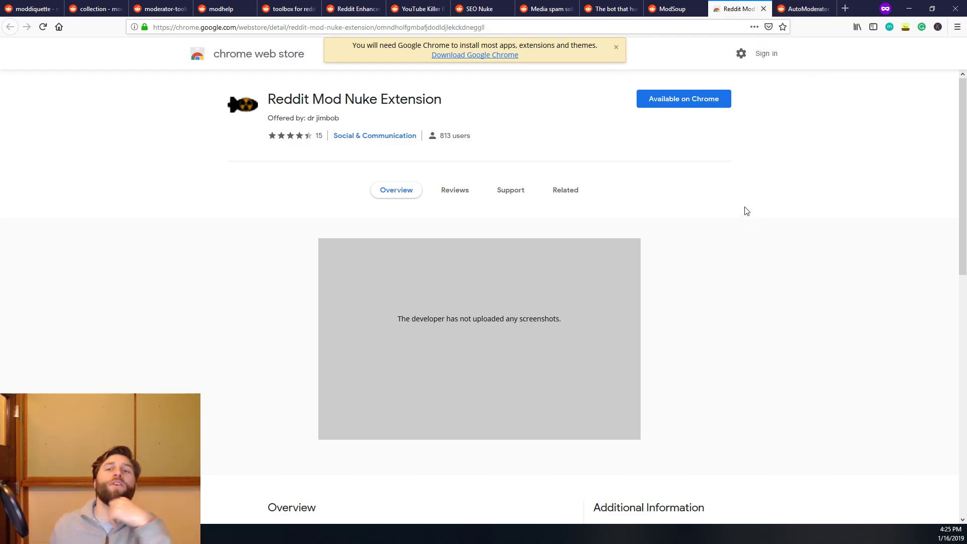
Step: Switch to the r/AutoModerator tab and browse its help posts and sidebar resources
click(802, 9)
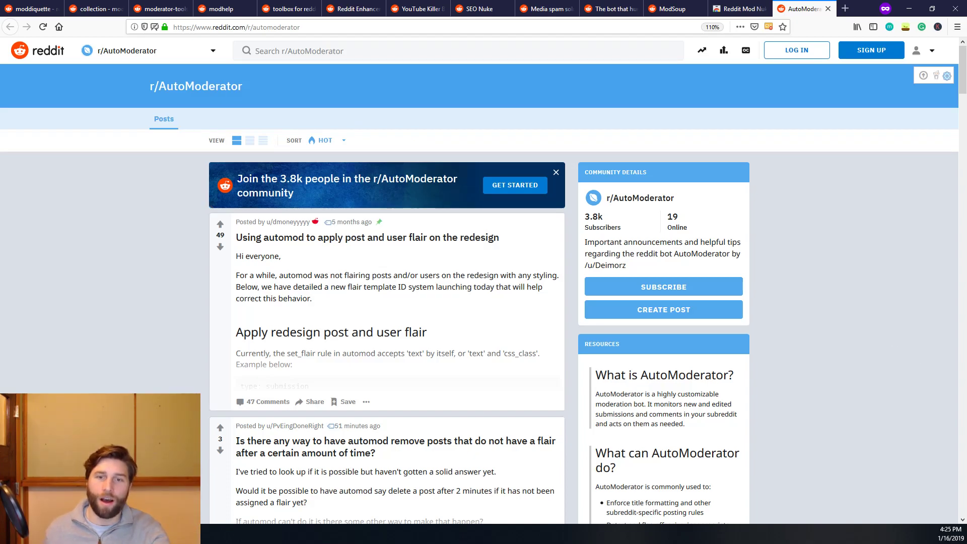
mouse_move(928, 345)
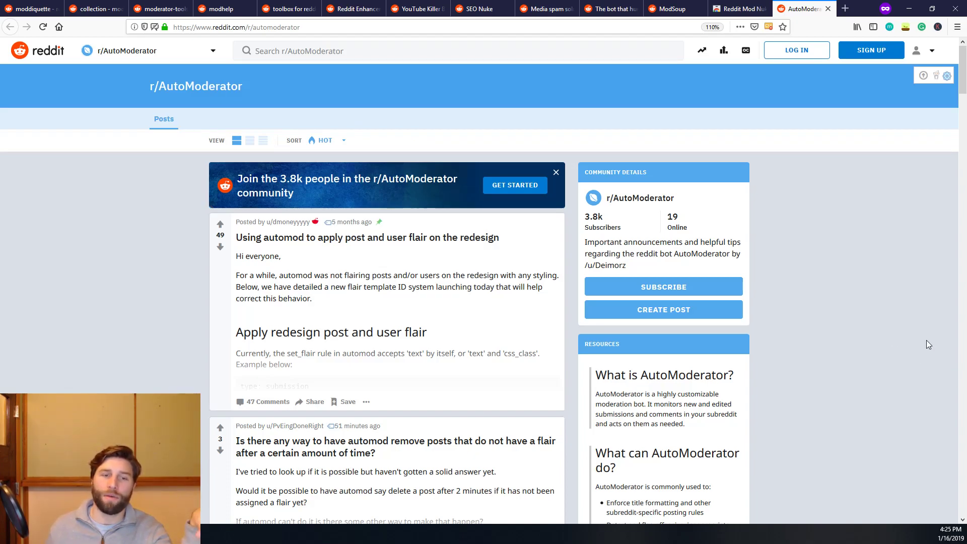
mouse_move(795, 168)
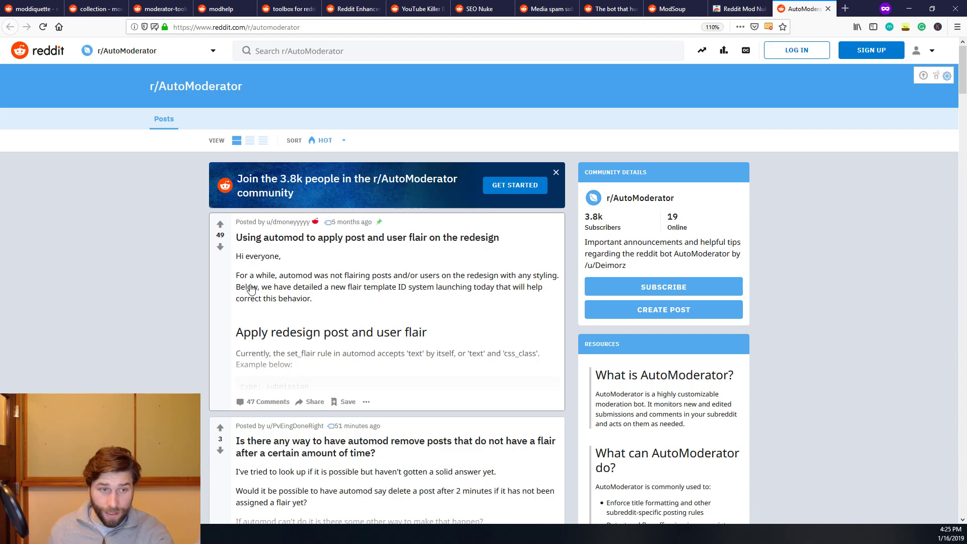
mouse_move(774, 280)
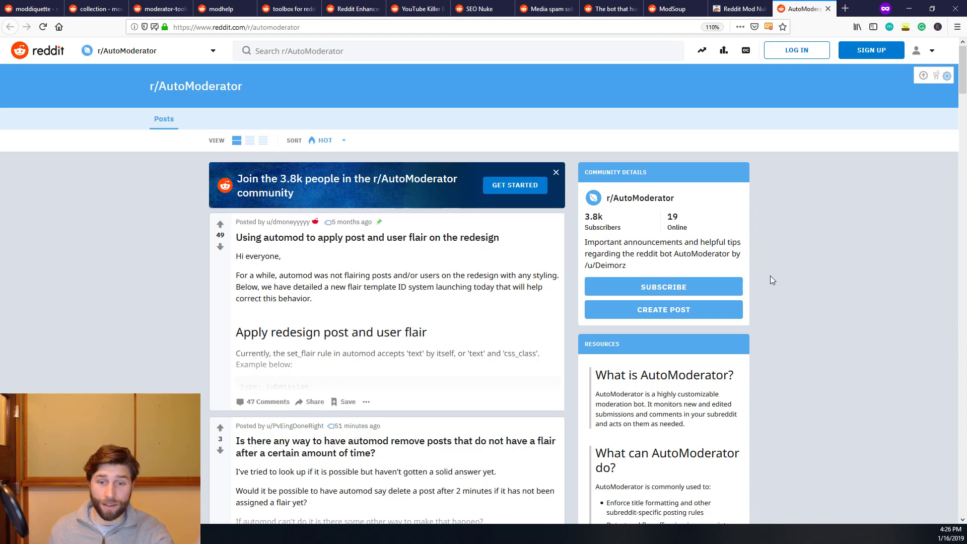
scroll(down, 3)
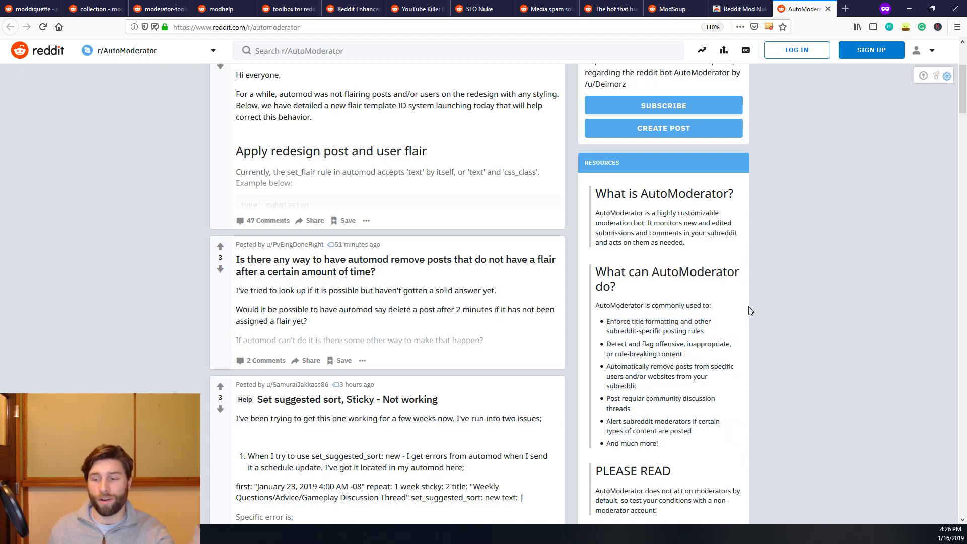
mouse_move(738, 311)
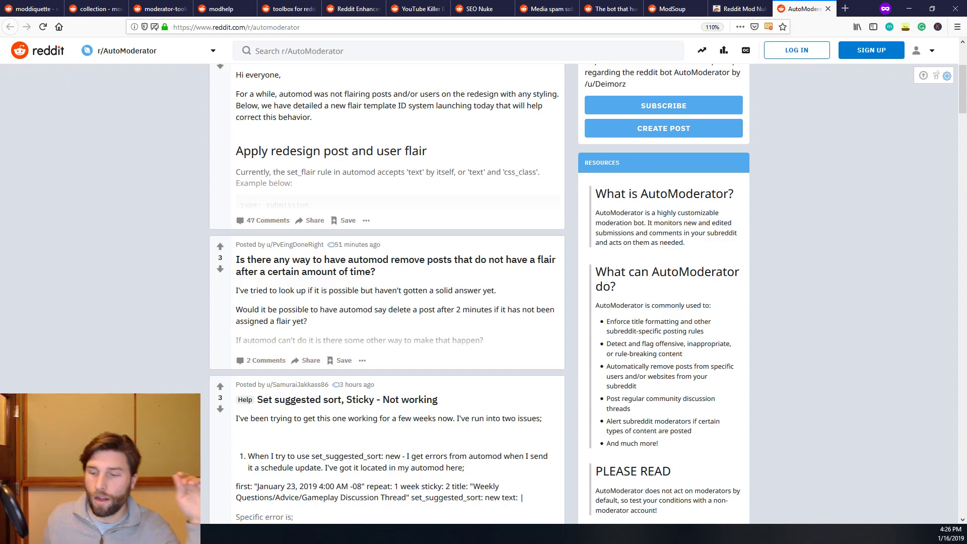
mouse_move(578, 529)
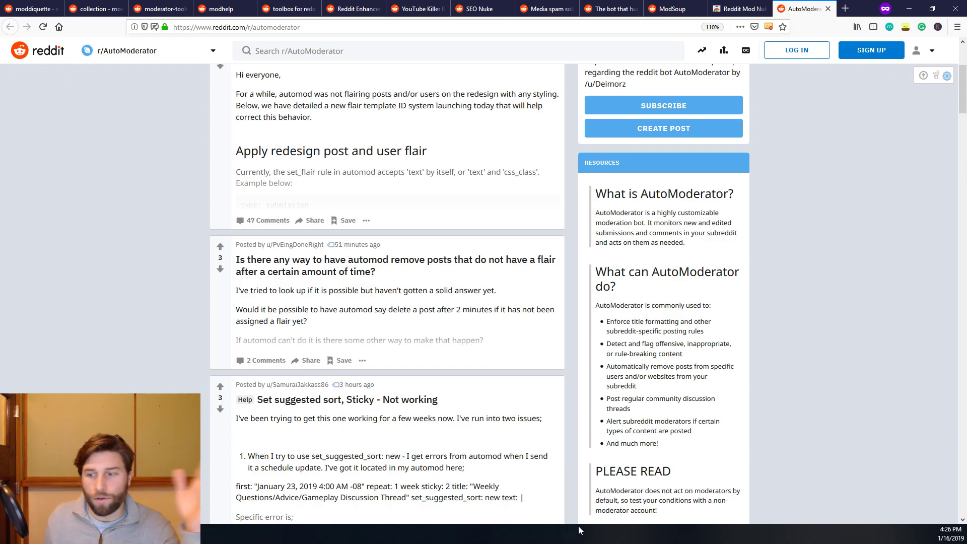
mouse_move(378, 338)
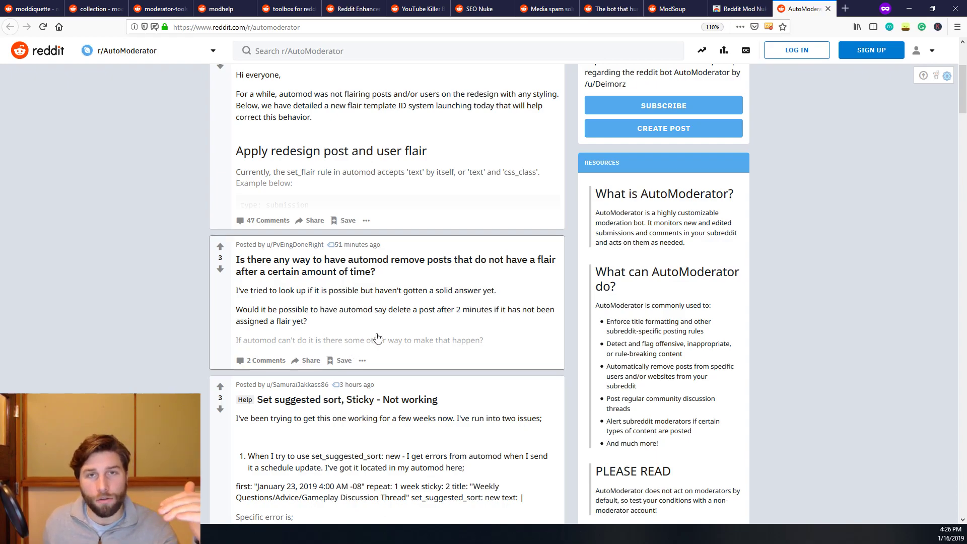
scroll(up, 3)
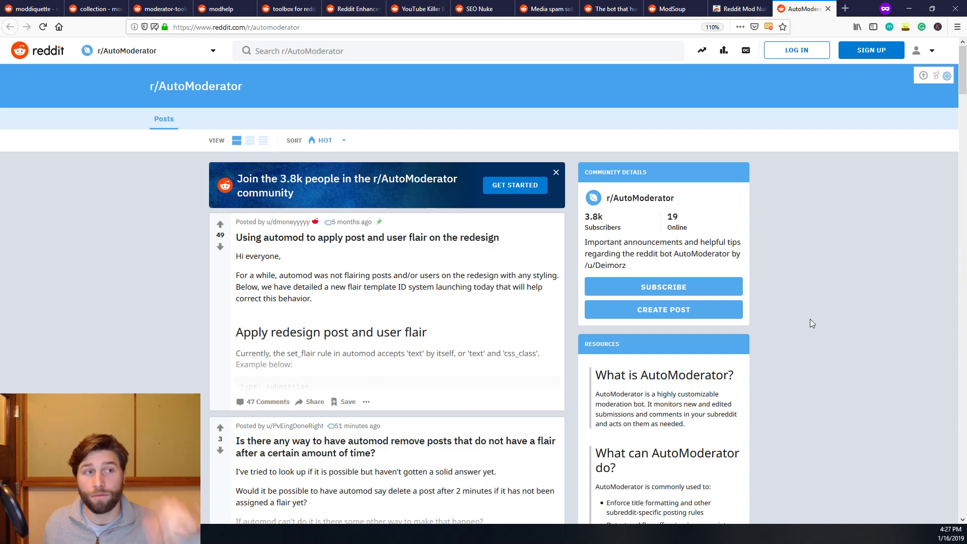
mouse_move(815, 327)
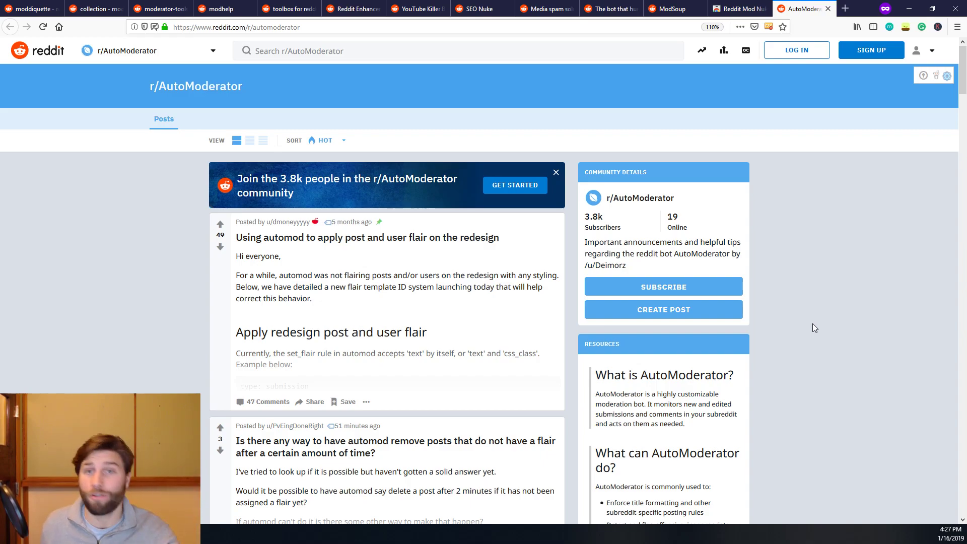
mouse_move(800, 290)
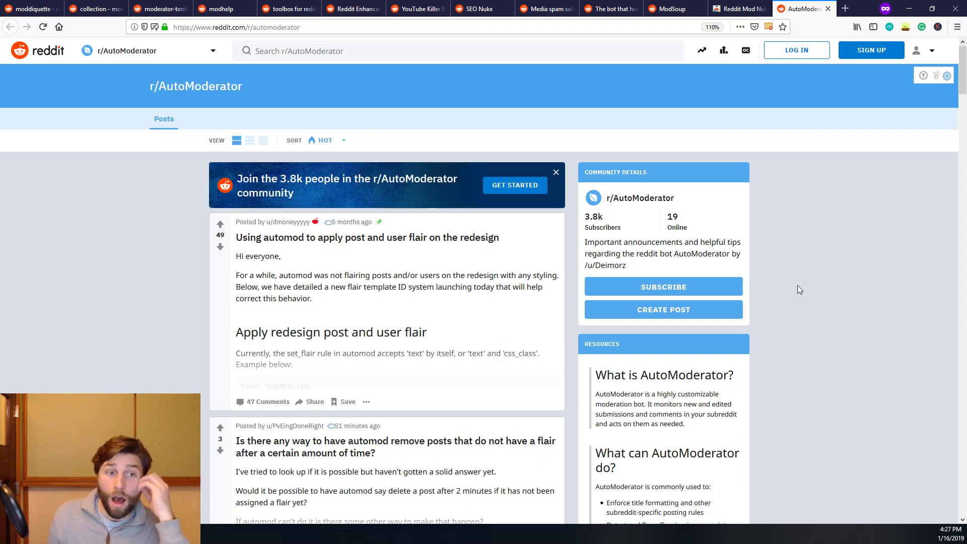
mouse_move(872, 263)
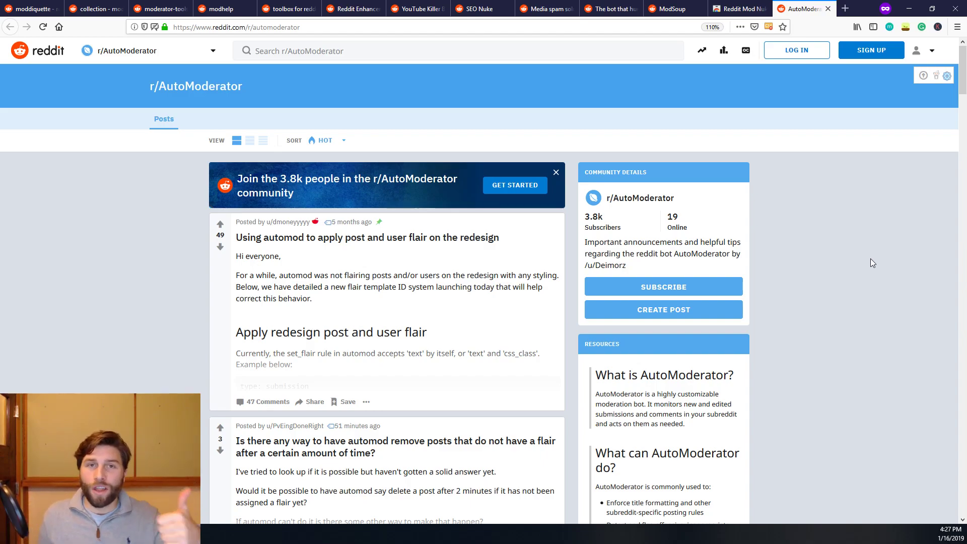
mouse_move(886, 257)
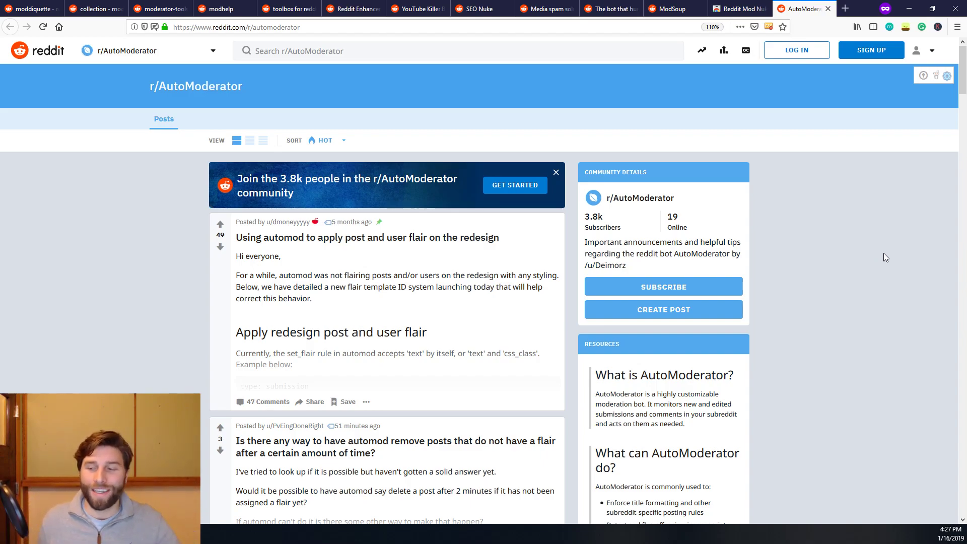